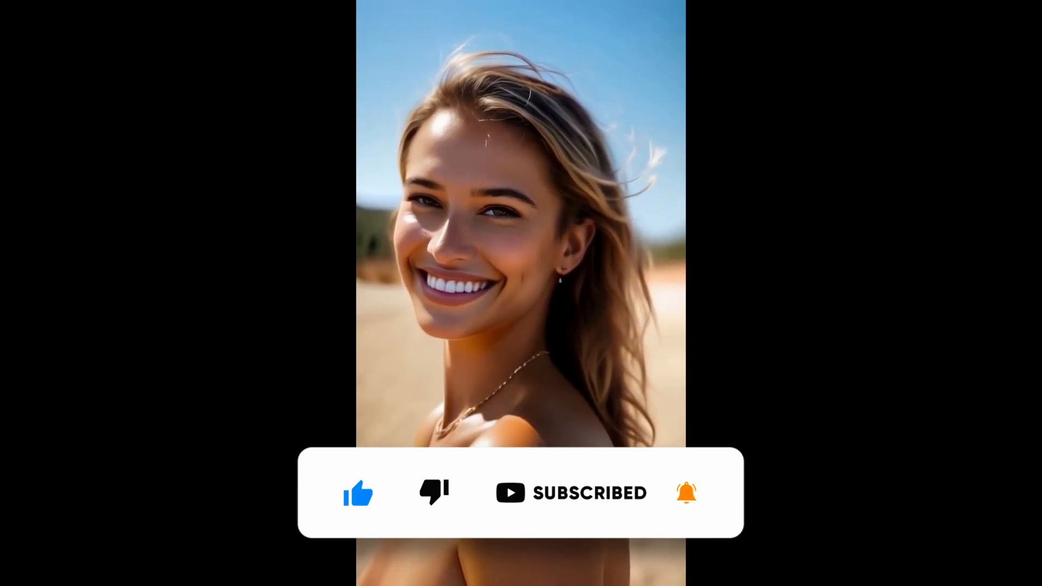
# - Preview the Daily life and Fantastical Tale showcases, then enter PixVerse and sign in with Google
pyautogui.click(959, 12)
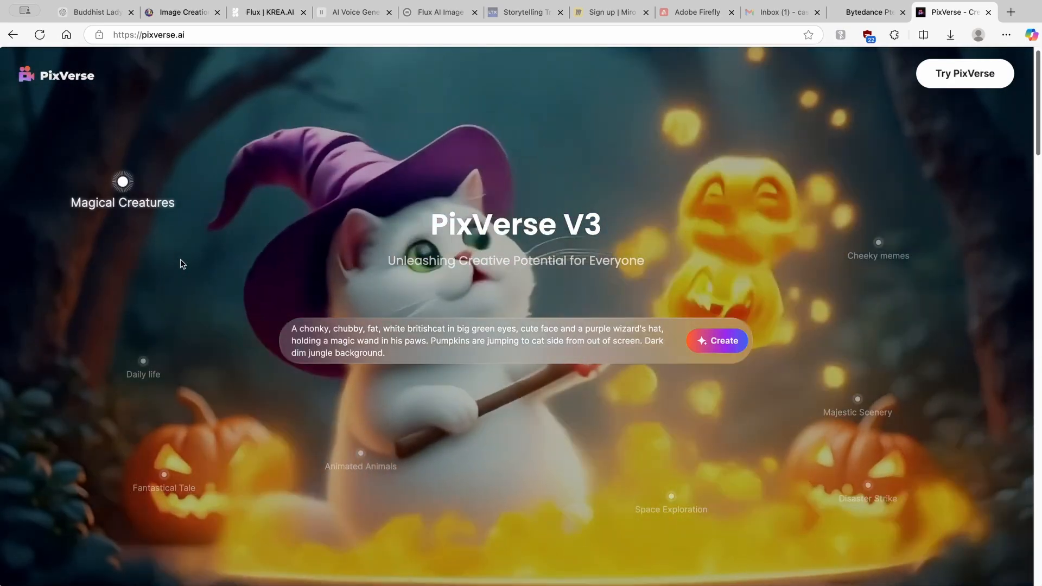
pyautogui.click(142, 362)
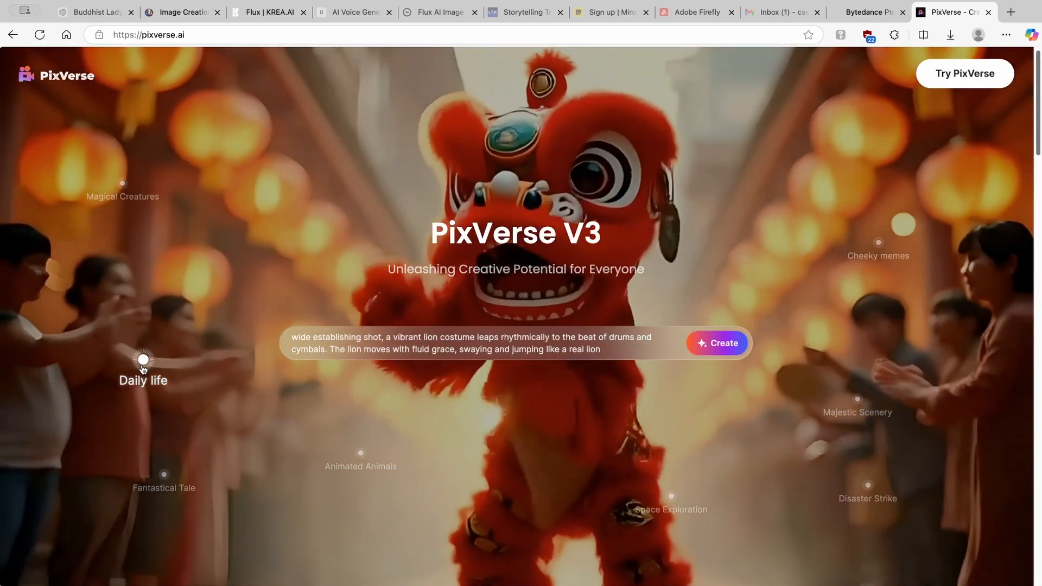
pyautogui.click(163, 473)
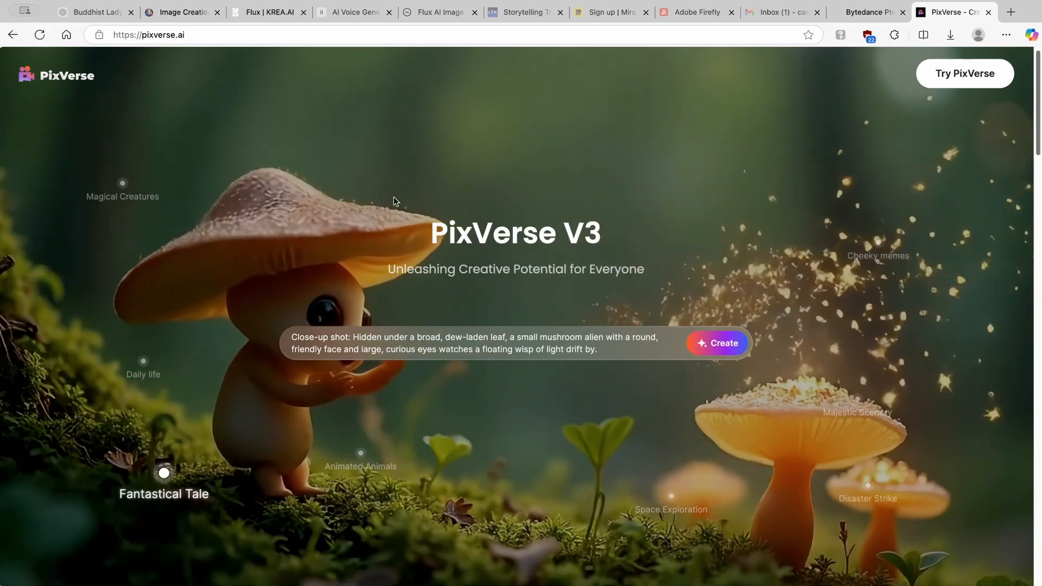
pyautogui.click(670, 501)
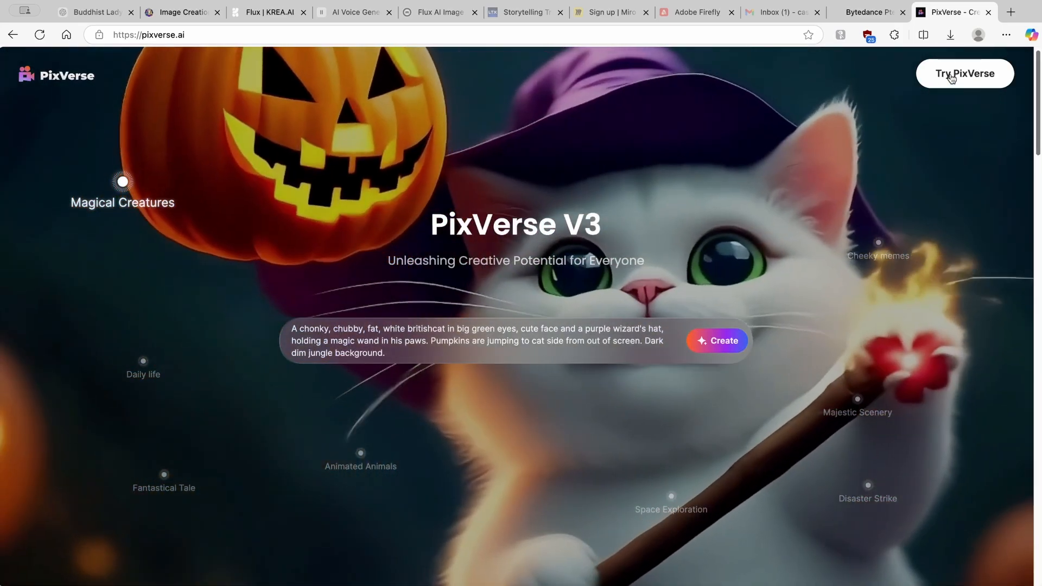
pyautogui.click(964, 73)
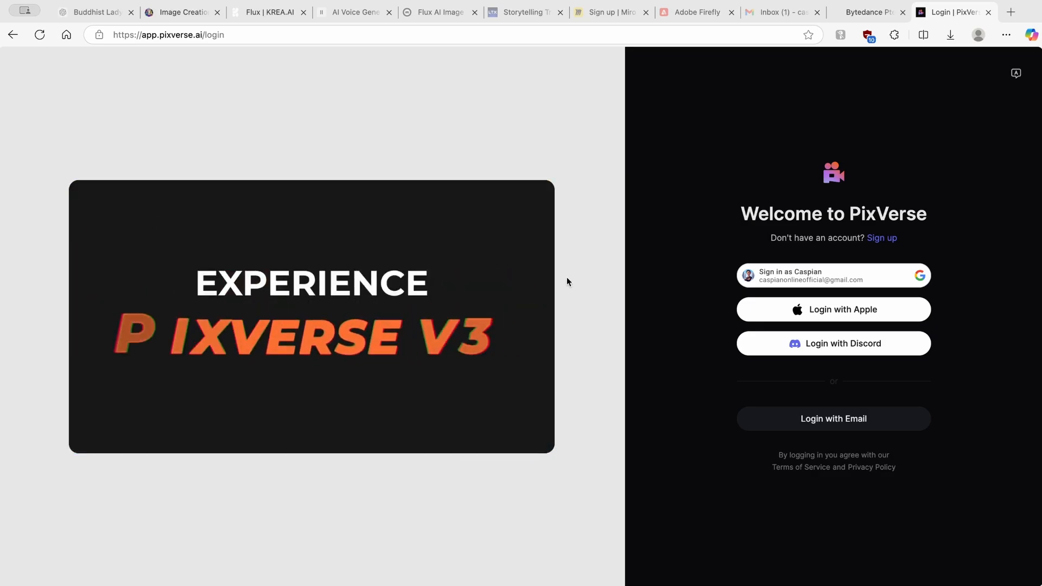
pyautogui.click(833, 276)
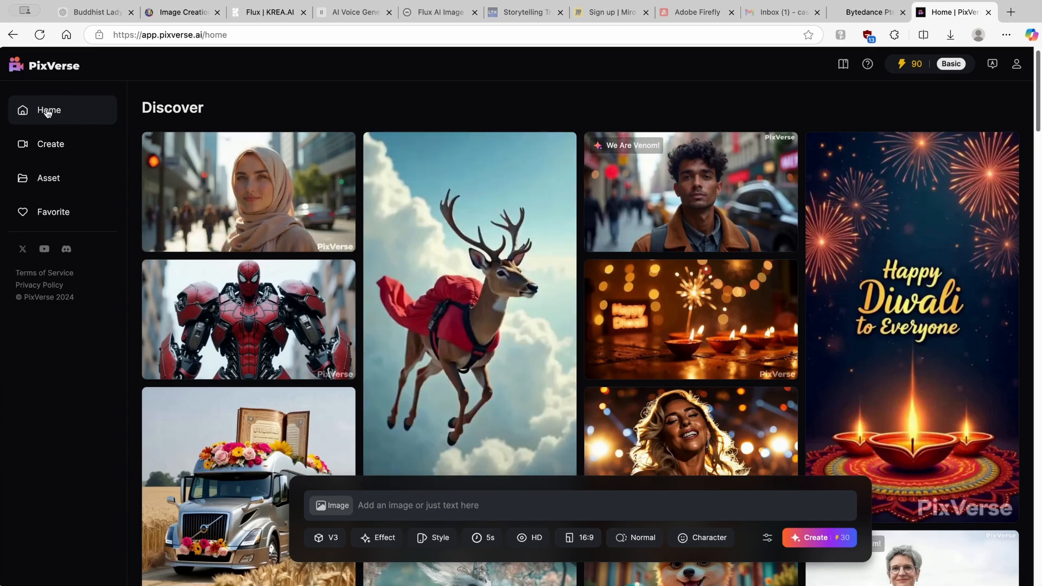
pyautogui.scroll(-3)
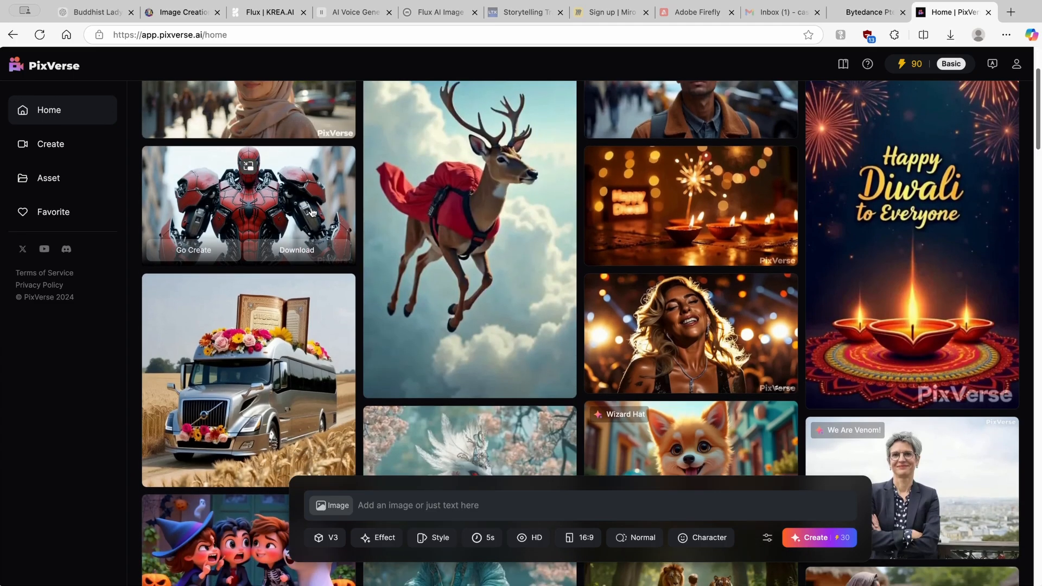
pyautogui.click(249, 204)
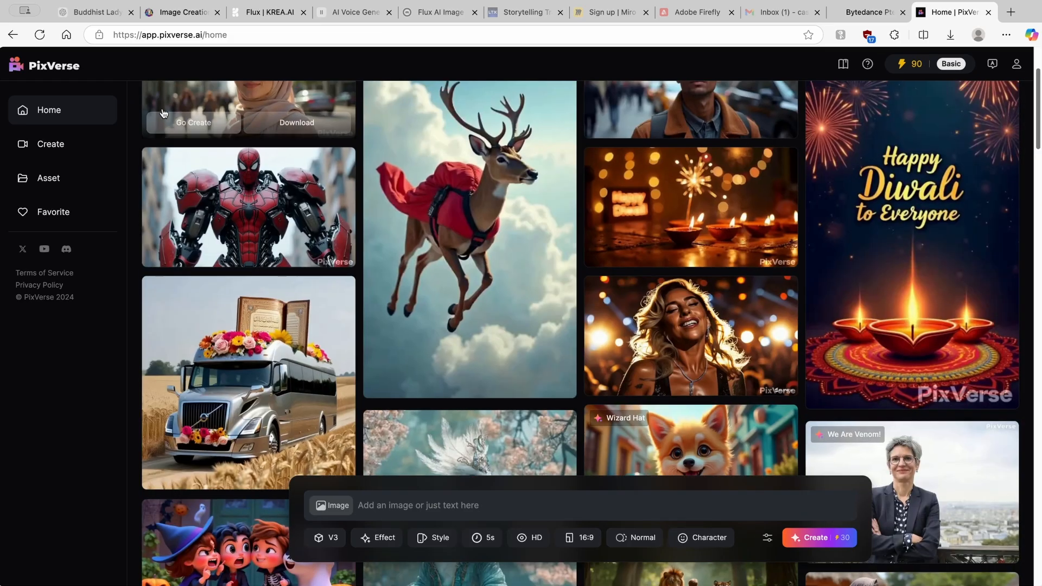
pyautogui.scroll(-3)
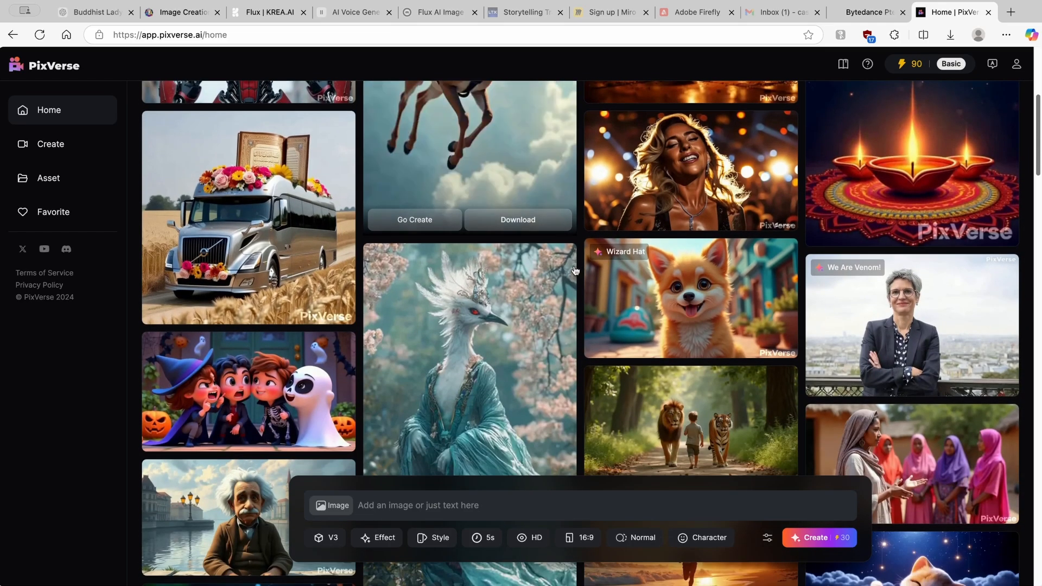
pyautogui.click(691, 299)
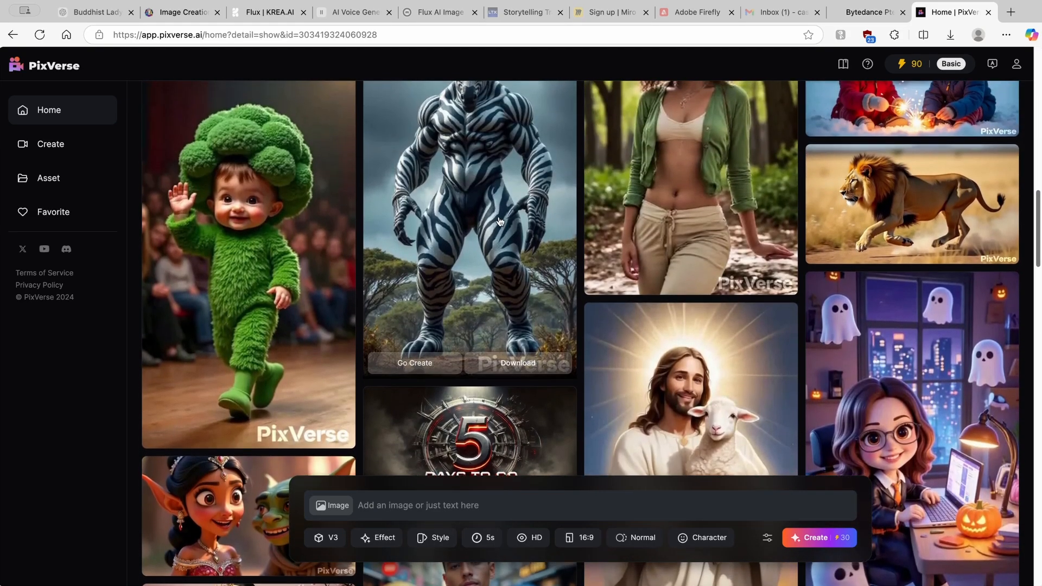
pyautogui.click(500, 221)
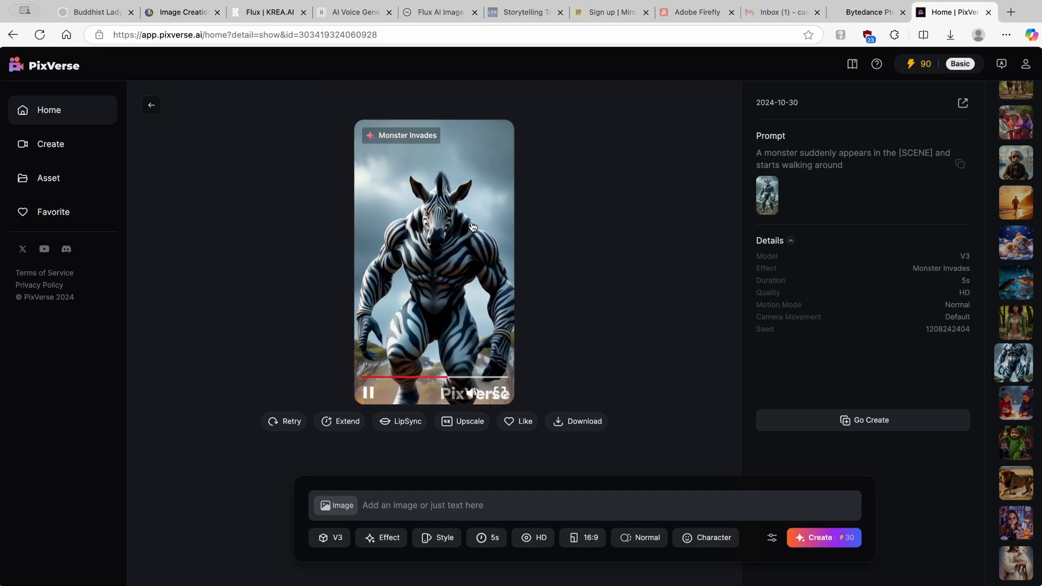
pyautogui.click(151, 104)
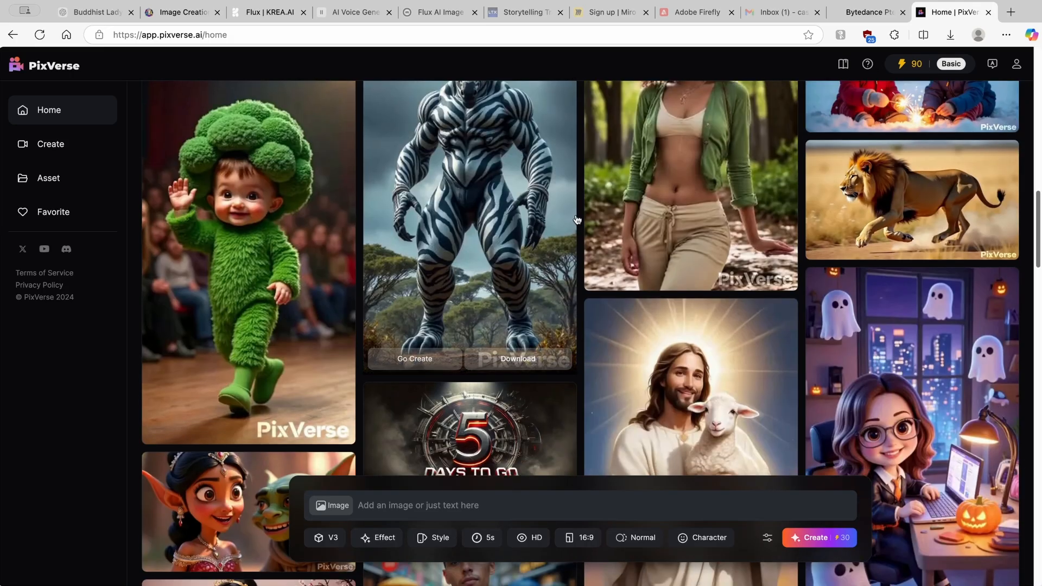
pyautogui.scroll(-3)
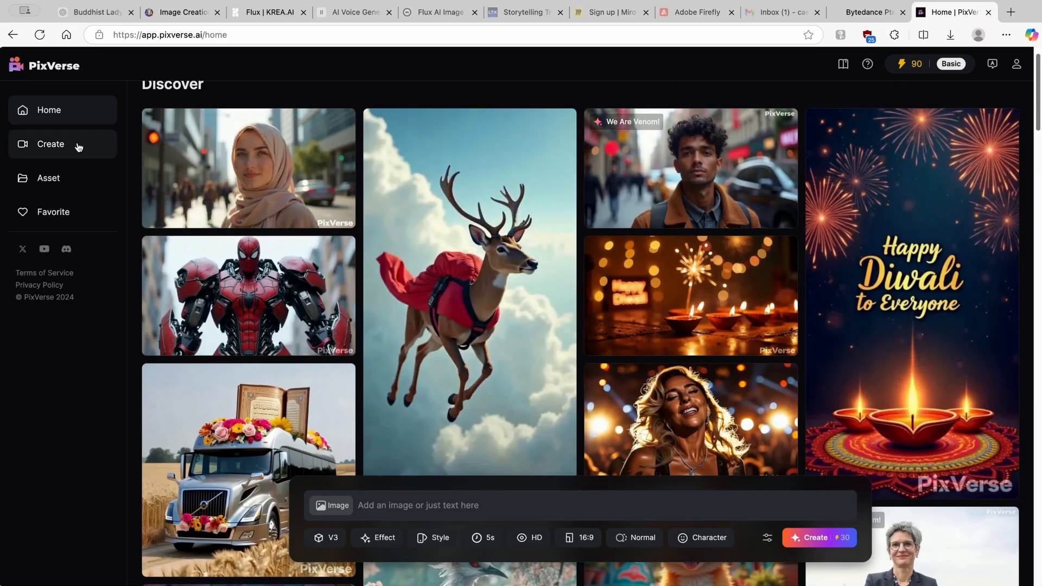
pyautogui.moveTo(50, 147)
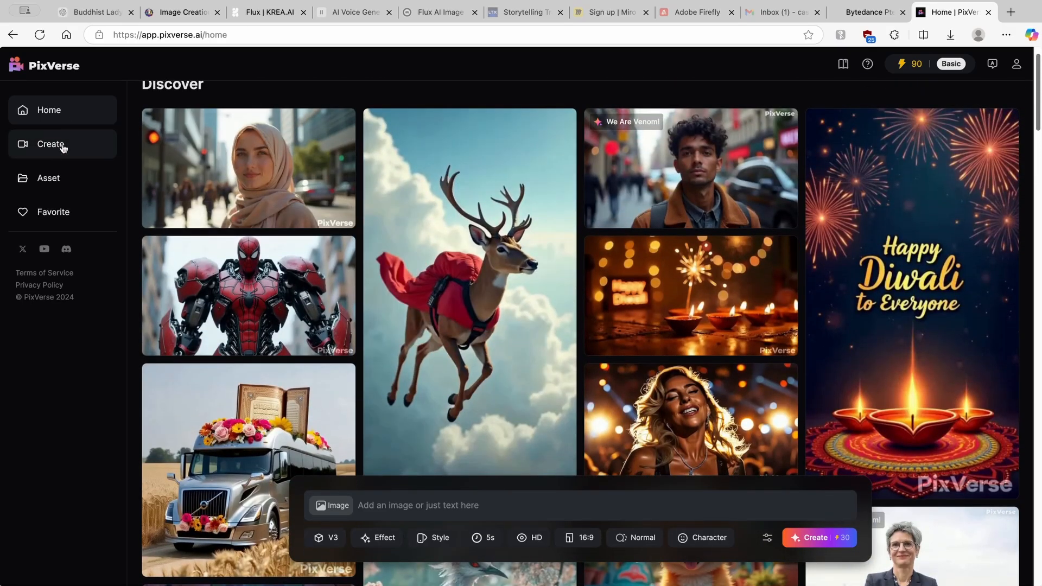
pyautogui.moveTo(82, 190)
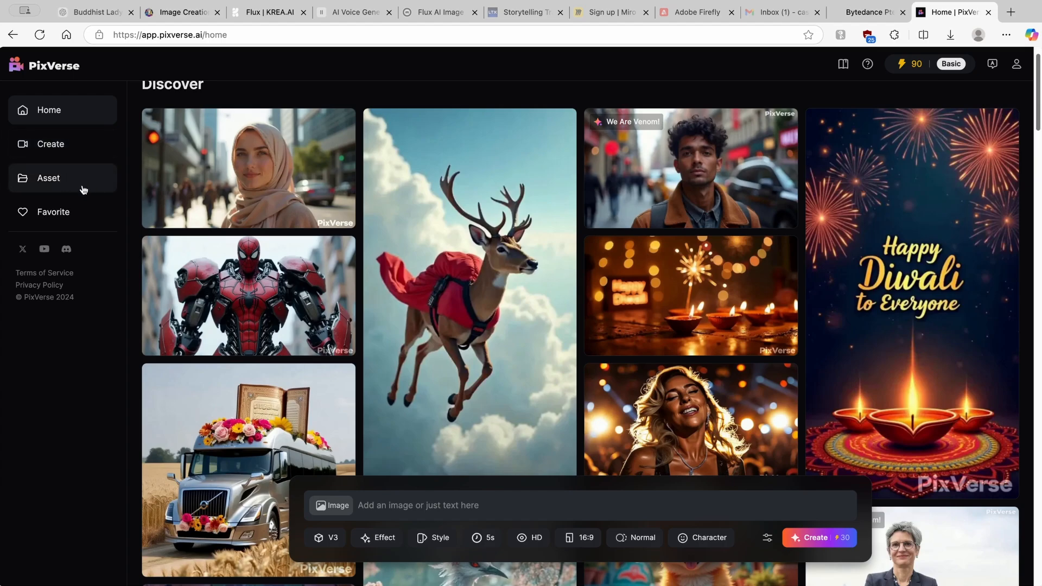
pyautogui.moveTo(656, 92)
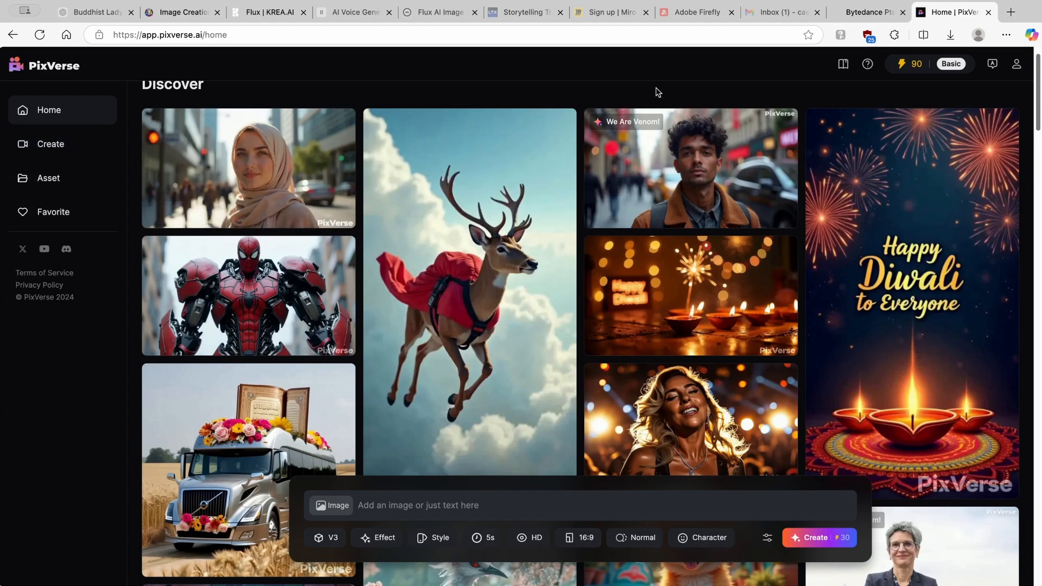
pyautogui.moveTo(891, 92)
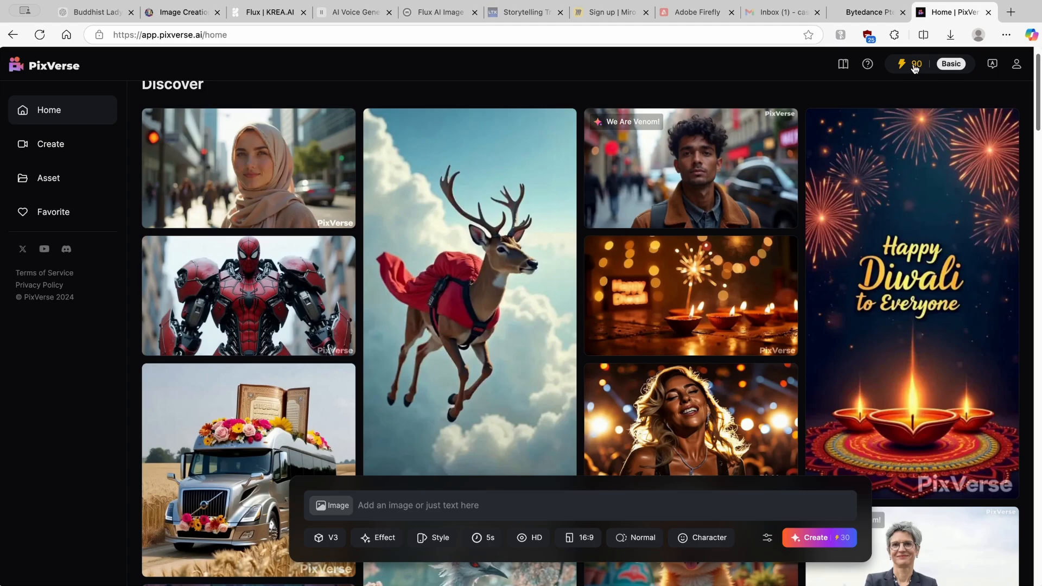
# - View the Basic plan's 90 credits and scroll through the upgrade tiers and credit history
pyautogui.click(913, 64)
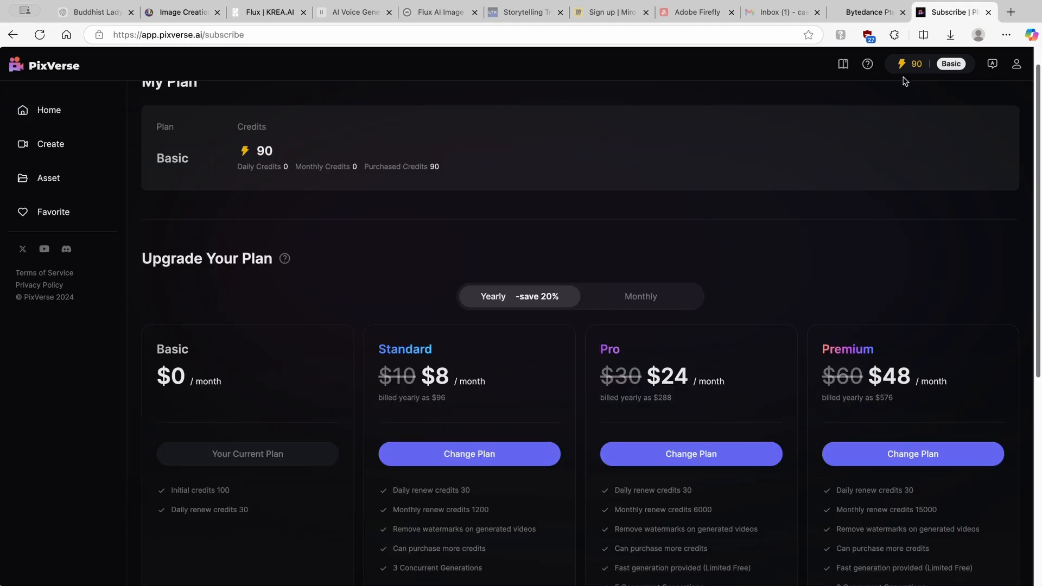
pyautogui.moveTo(337, 131)
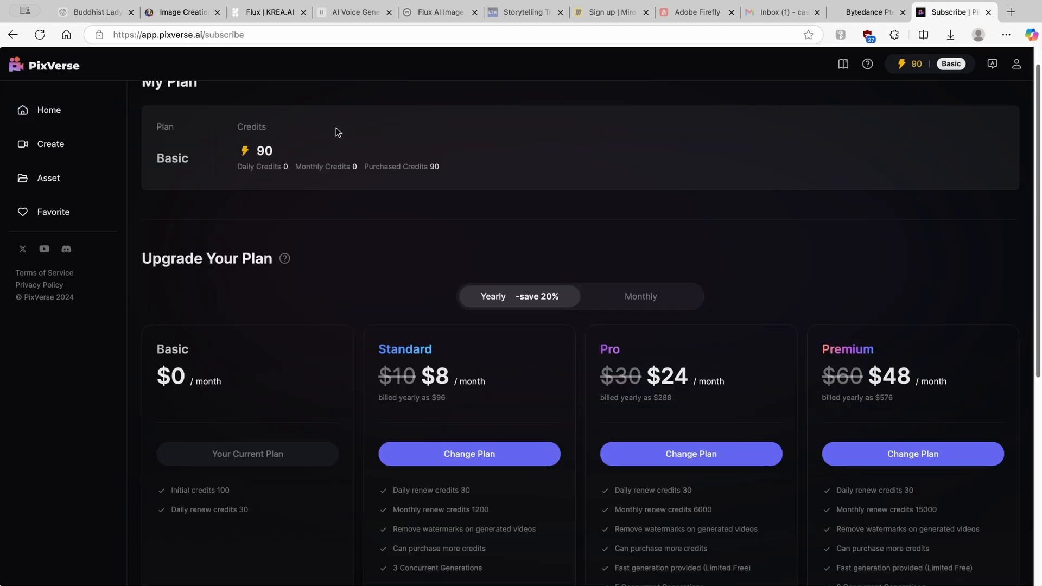
pyautogui.moveTo(278, 157)
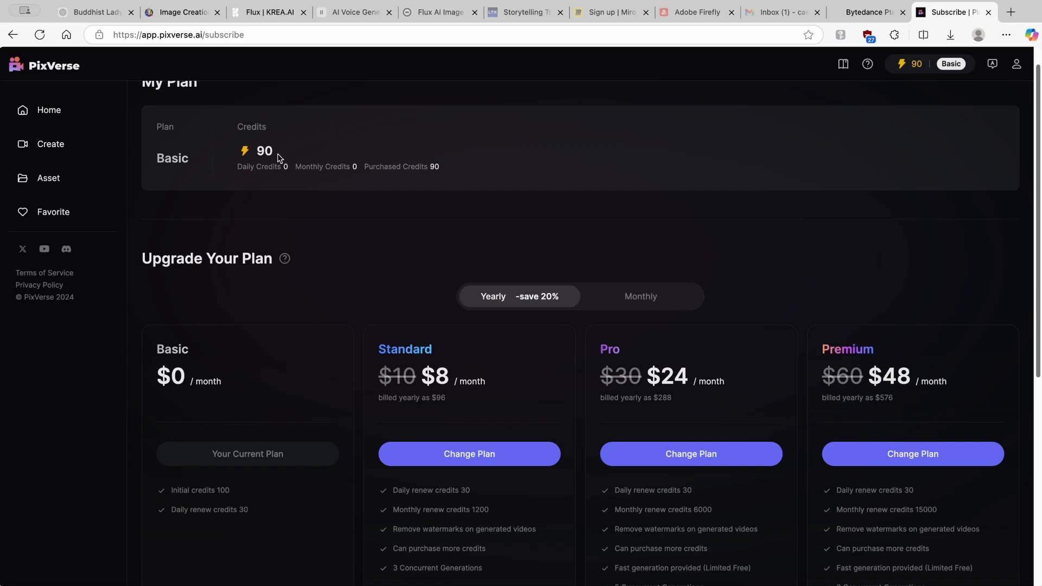
pyautogui.moveTo(259, 138)
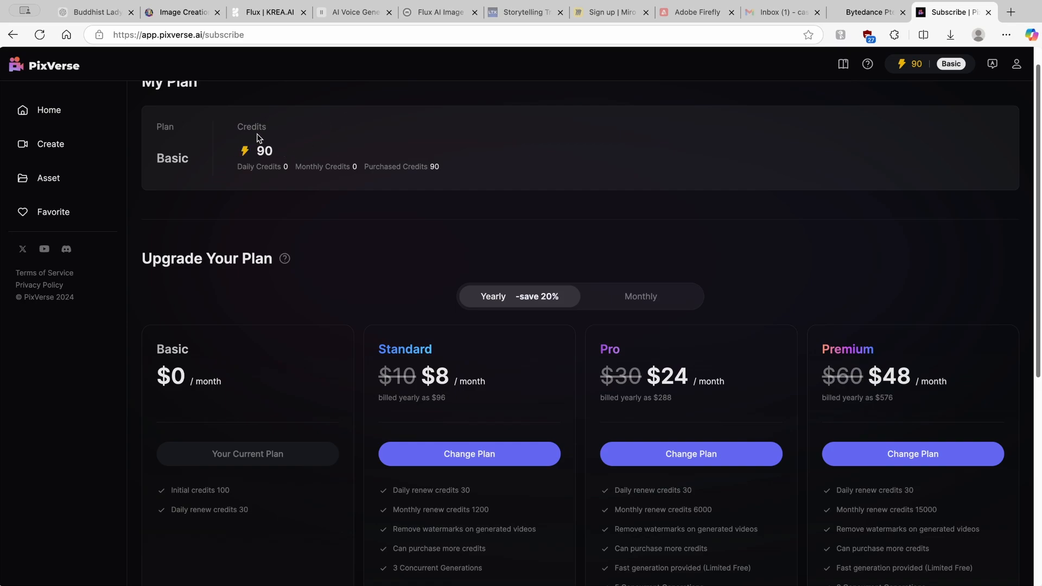
pyautogui.moveTo(351, 102)
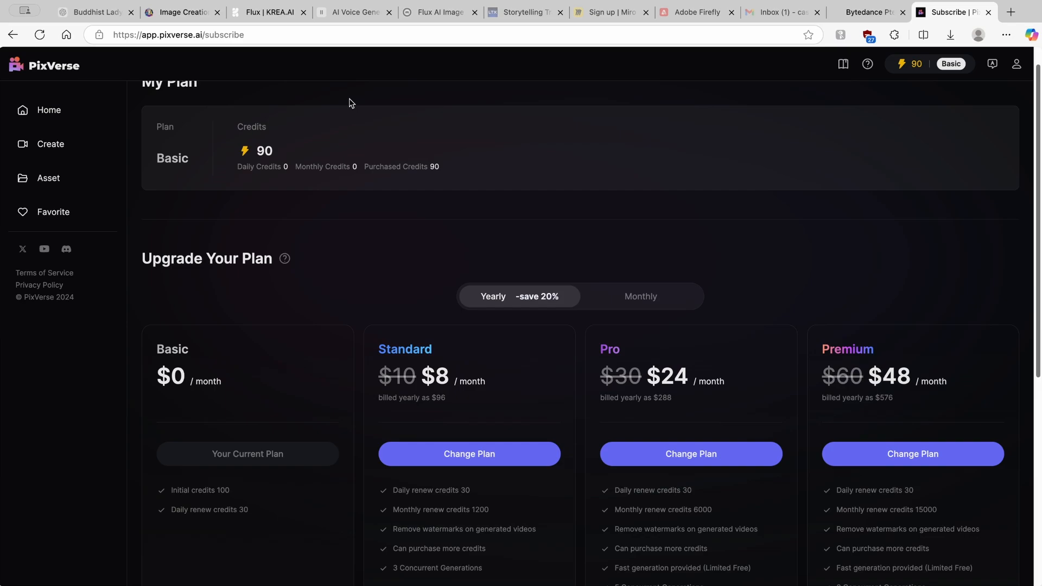
pyautogui.moveTo(356, 112)
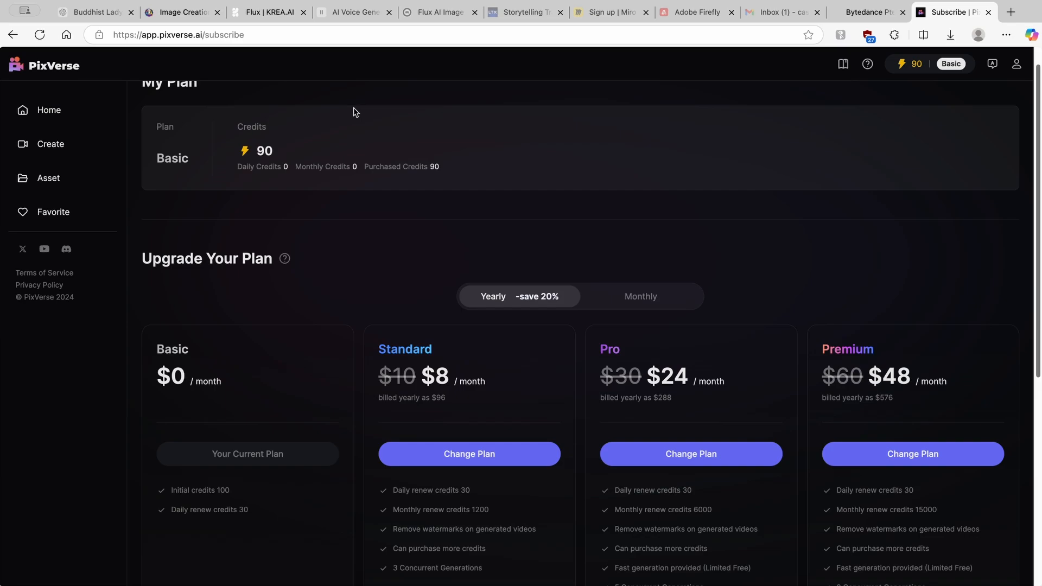
pyautogui.moveTo(360, 115)
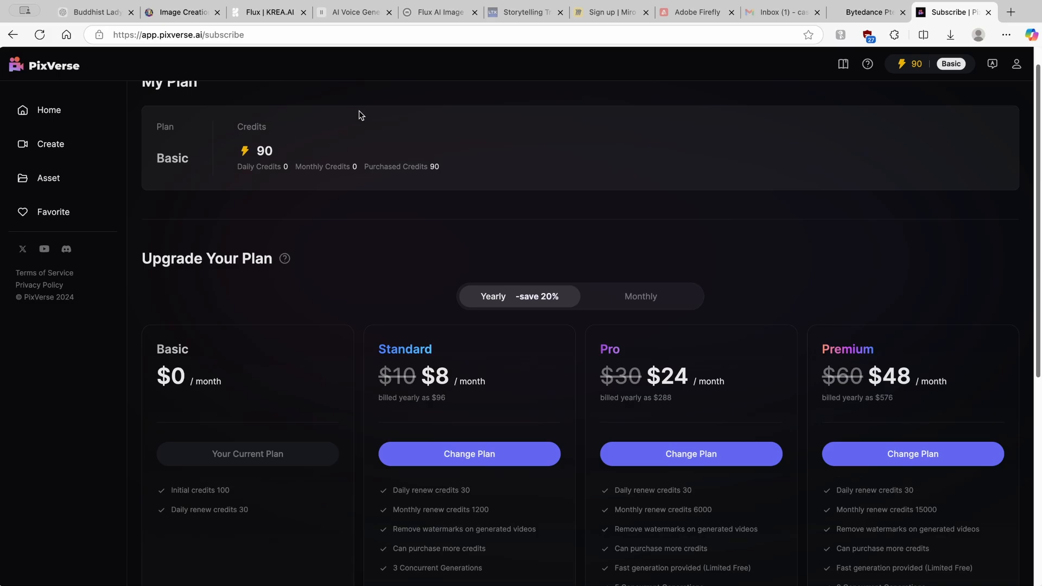
pyautogui.scroll(-3)
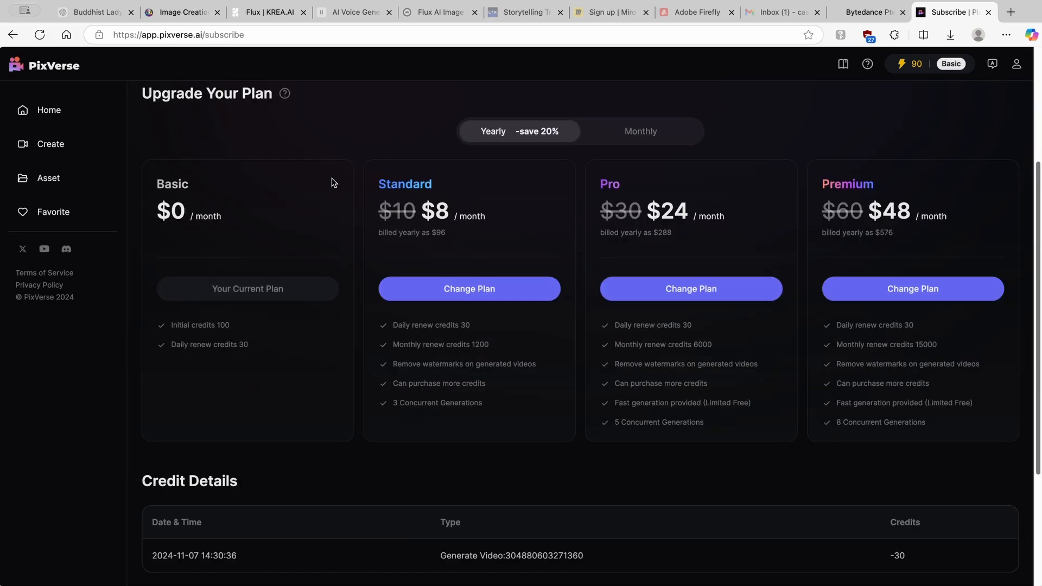
pyautogui.scroll(-3)
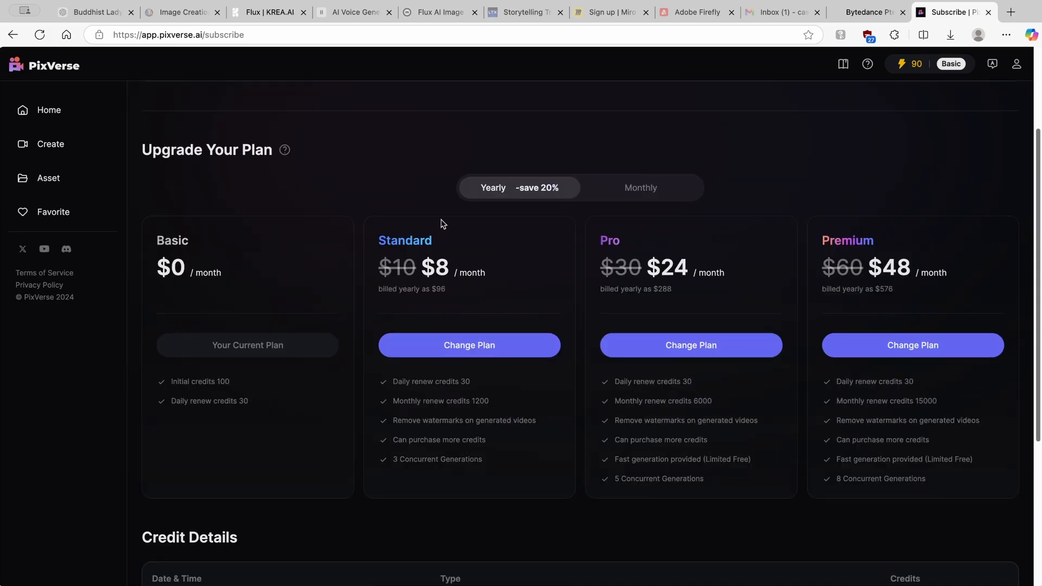
pyautogui.scroll(-3)
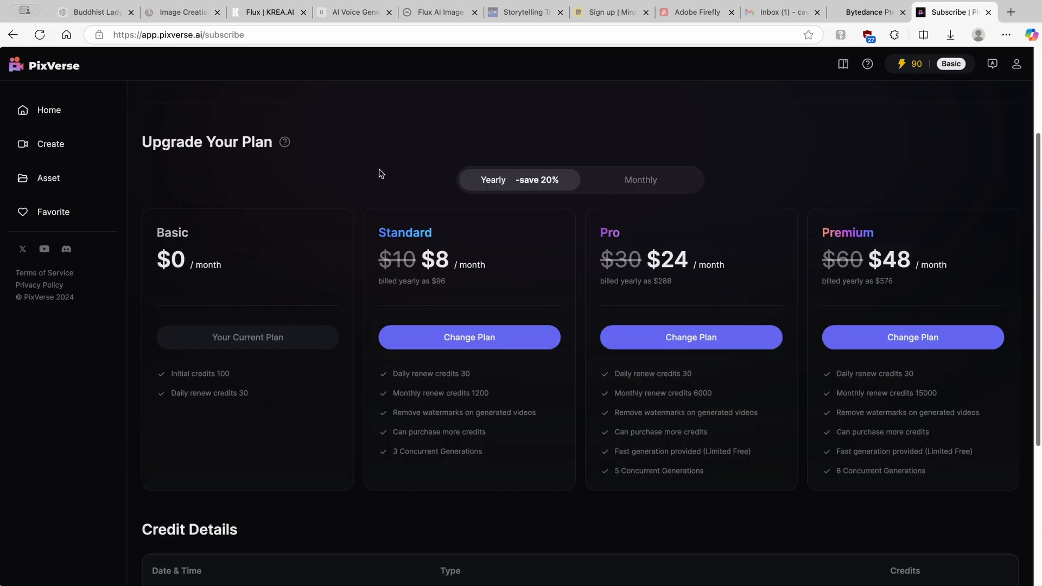
pyautogui.scroll(3)
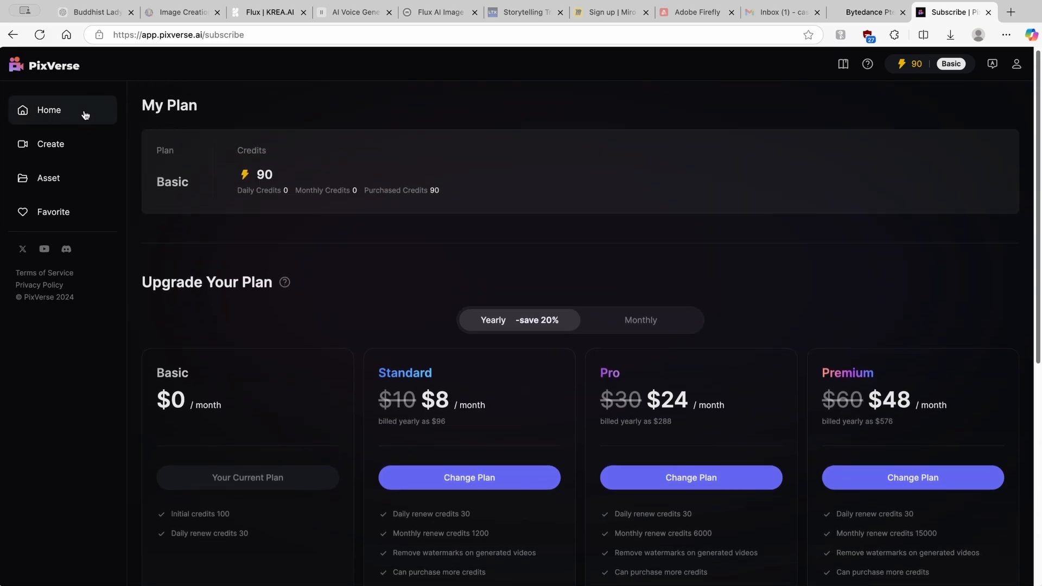
pyautogui.click(50, 144)
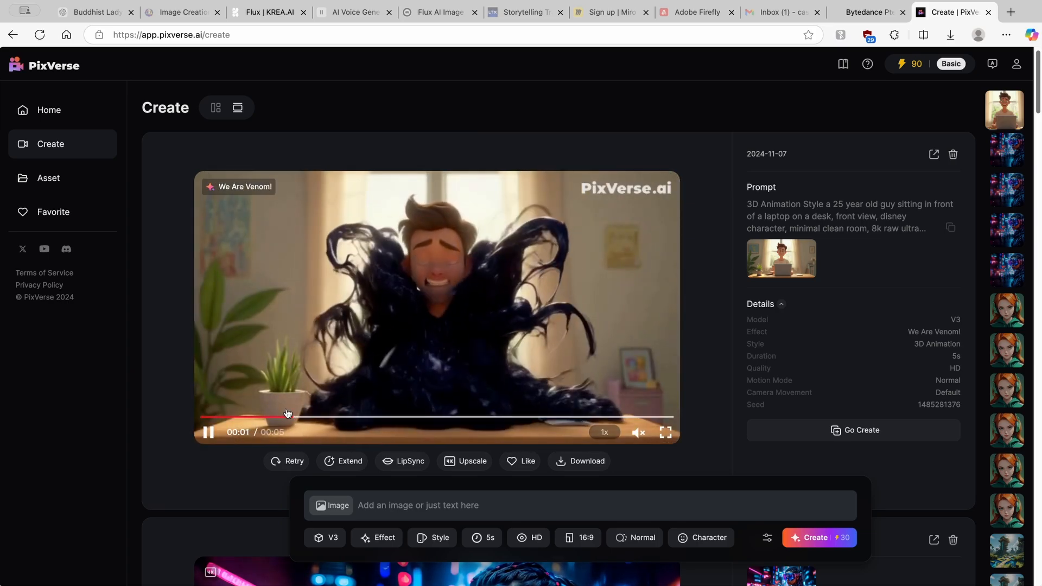
pyautogui.click(376, 537)
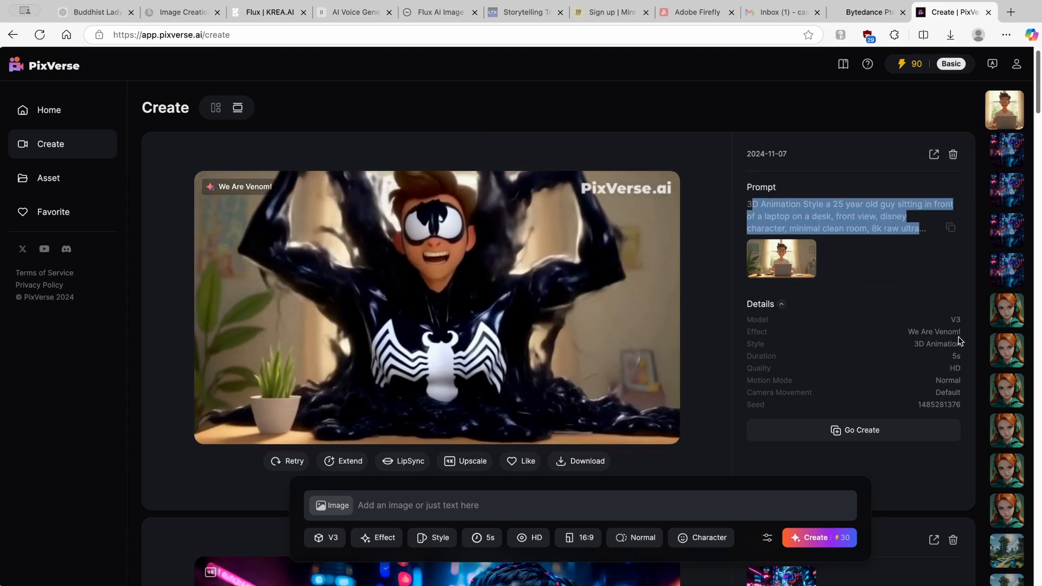
pyautogui.click(436, 306)
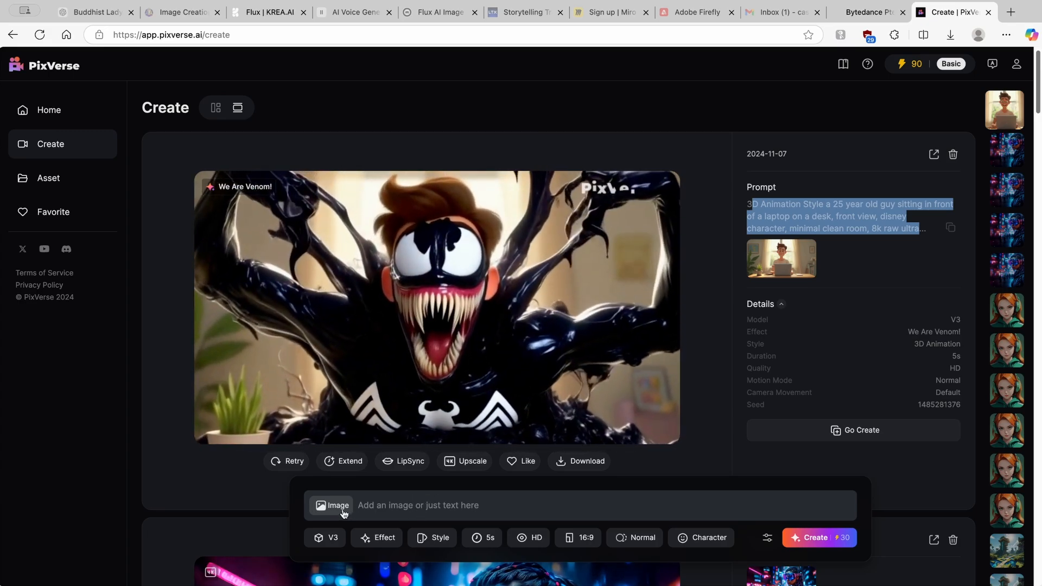
pyautogui.click(331, 505)
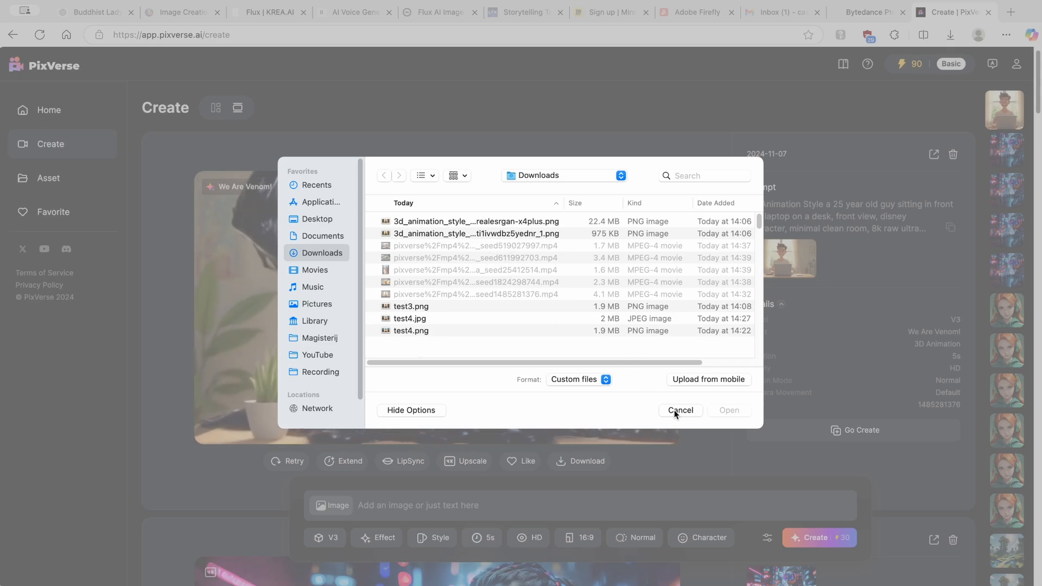
pyautogui.click(681, 410)
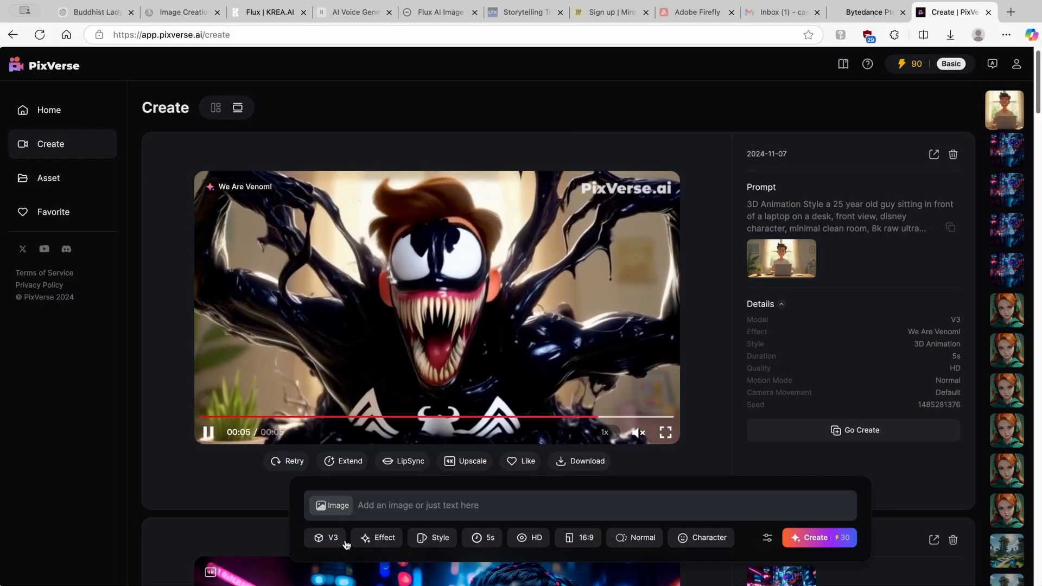
pyautogui.click(330, 537)
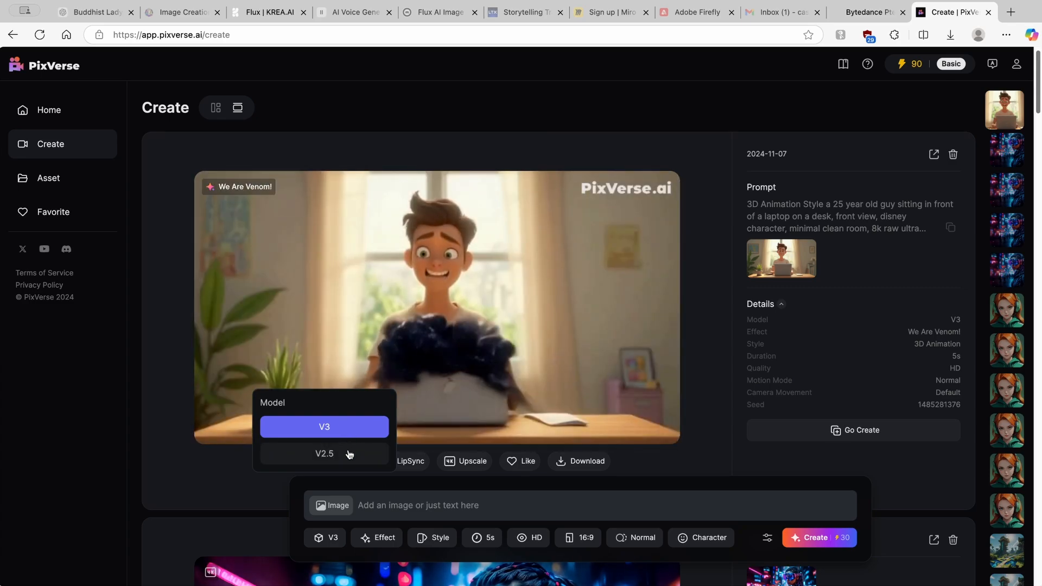
pyautogui.click(376, 538)
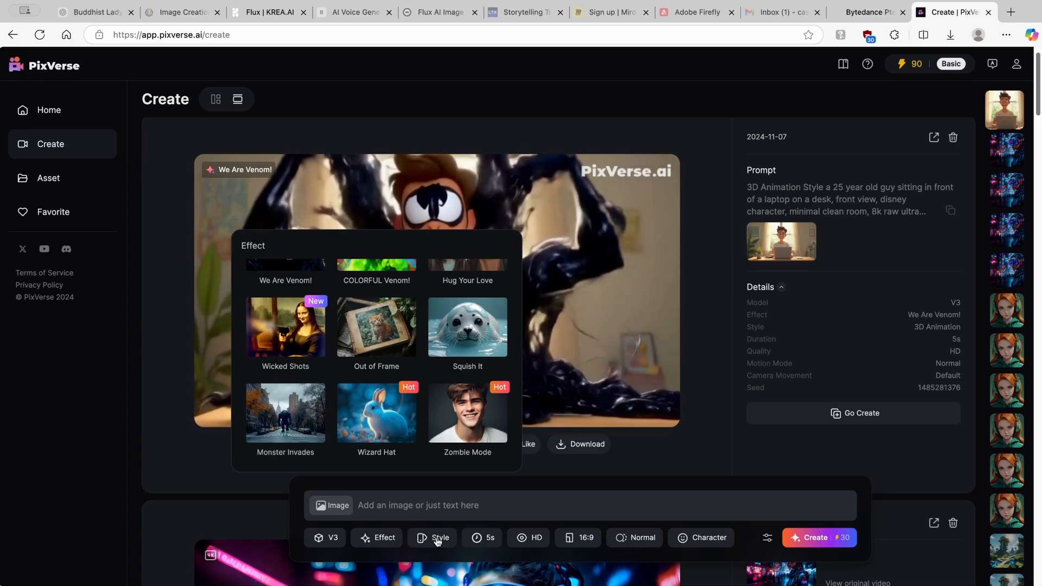
pyautogui.click(440, 537)
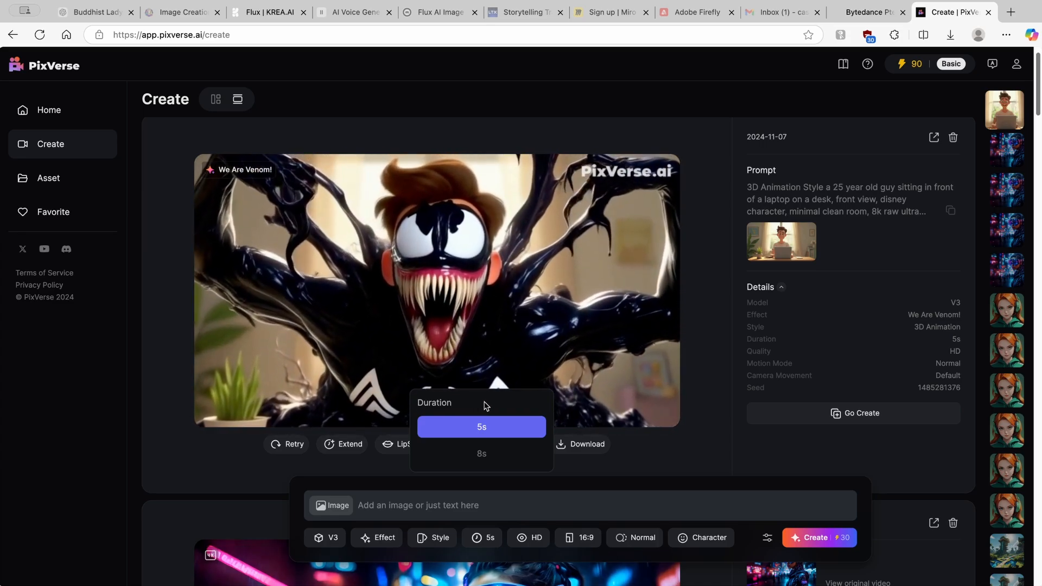
pyautogui.click(481, 454)
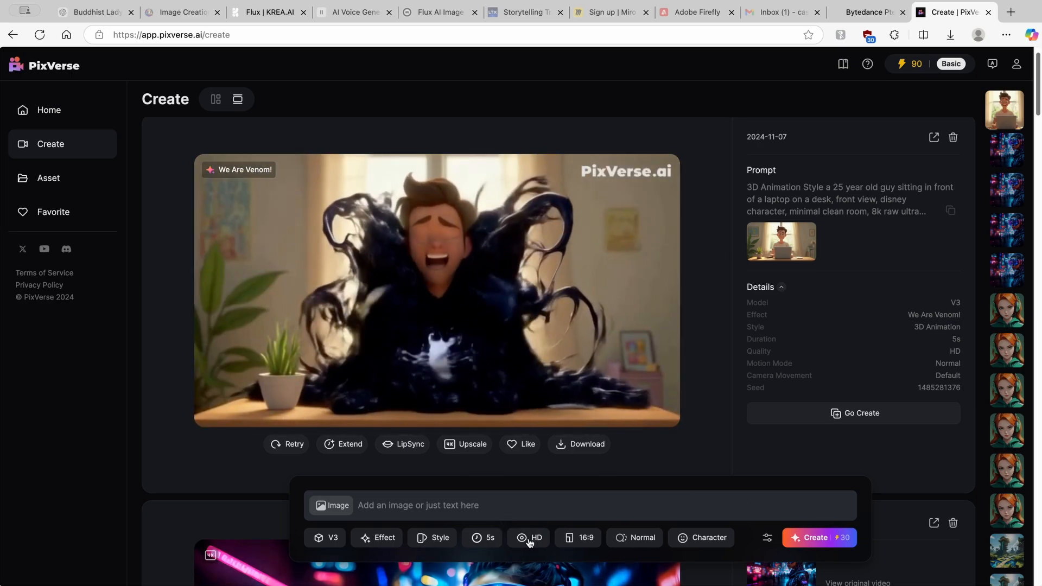
pyautogui.click(527, 538)
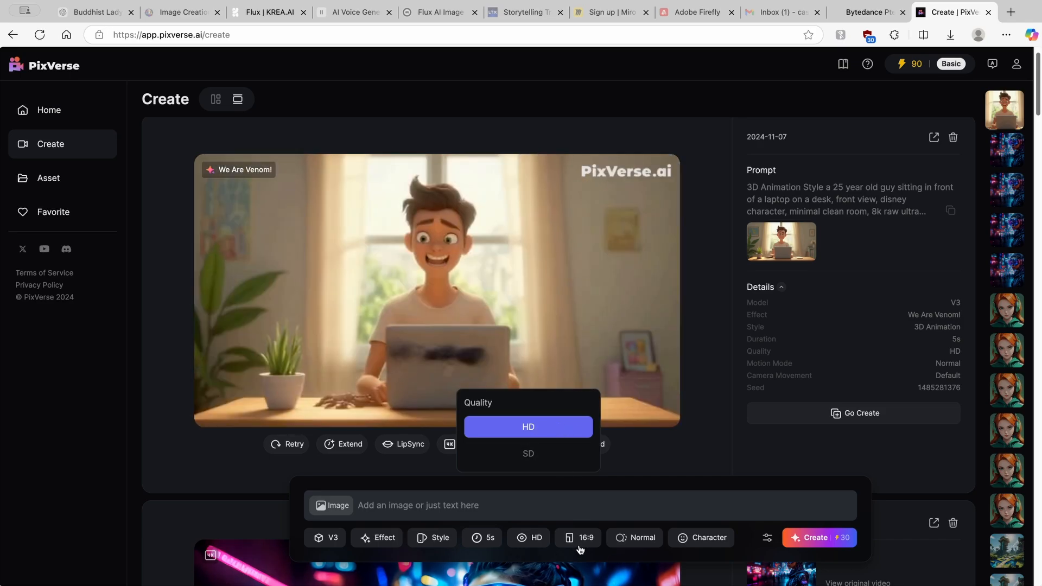
pyautogui.click(578, 537)
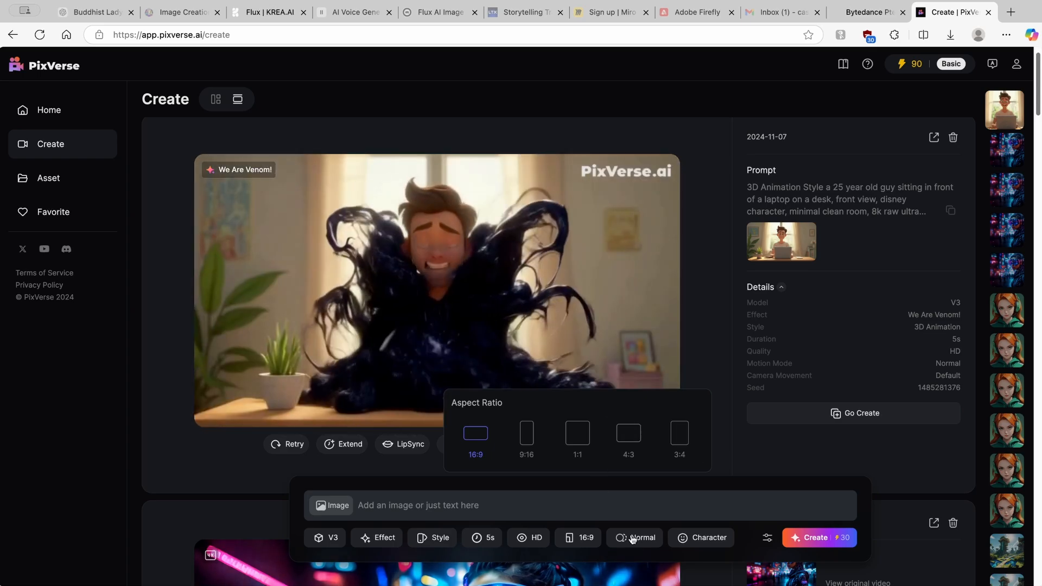
pyautogui.click(640, 538)
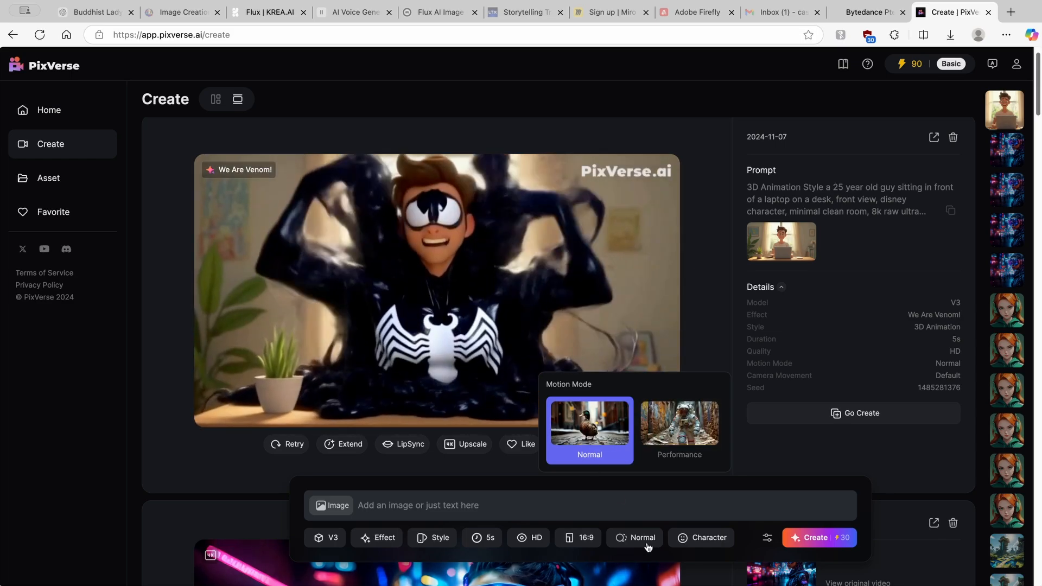
pyautogui.click(707, 538)
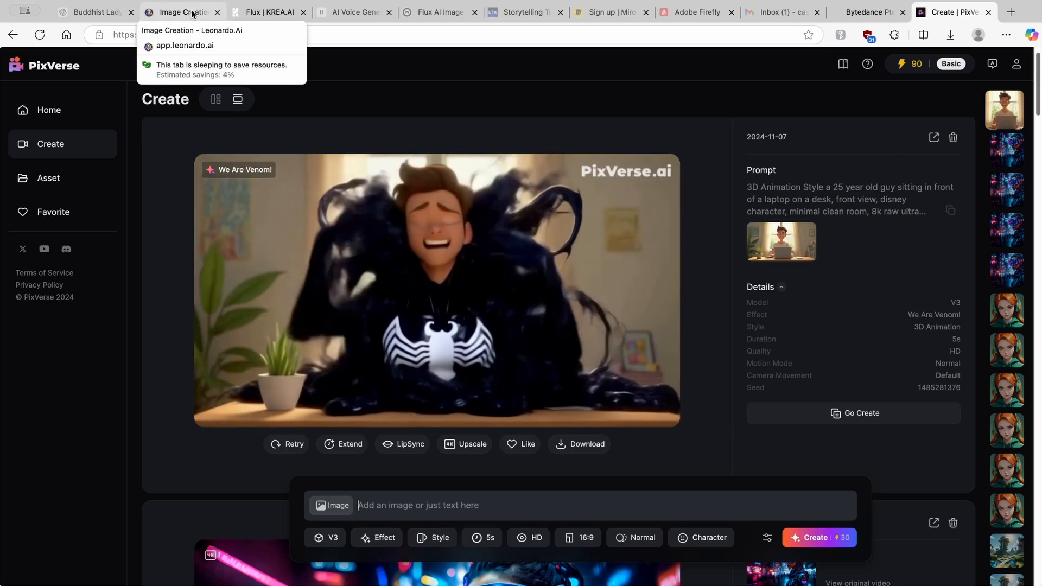
# - Switch to Leonardo.Ai and scroll Community Creations to the stern-faced soldier dog image
pyautogui.click(184, 12)
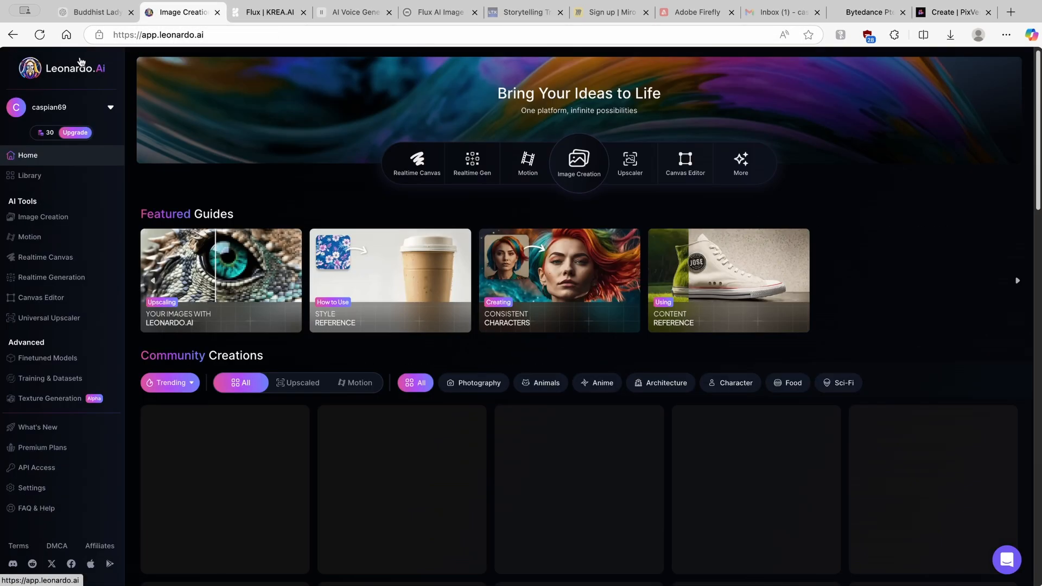
pyautogui.scroll(-3)
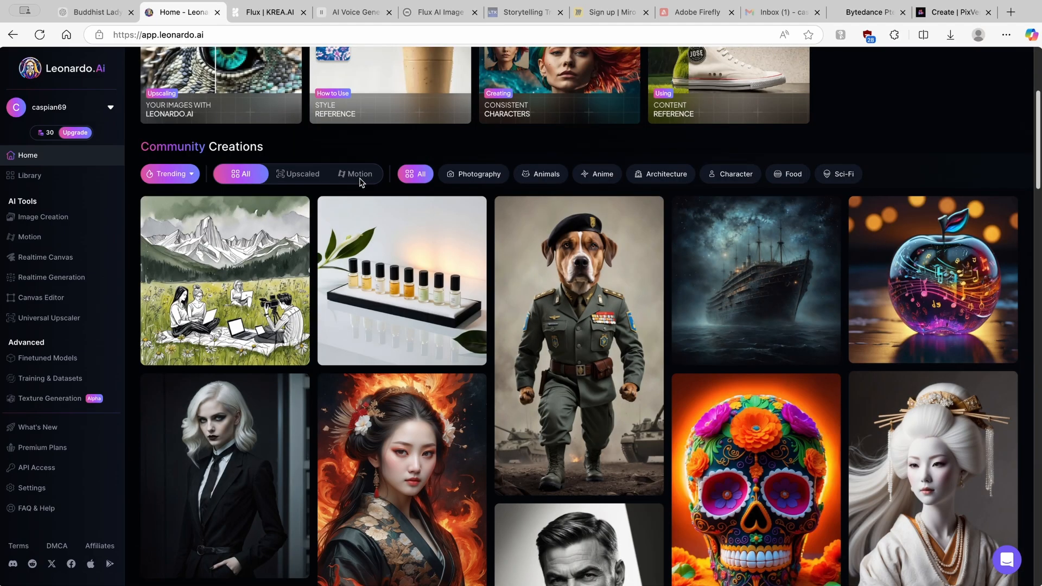
pyautogui.scroll(-3)
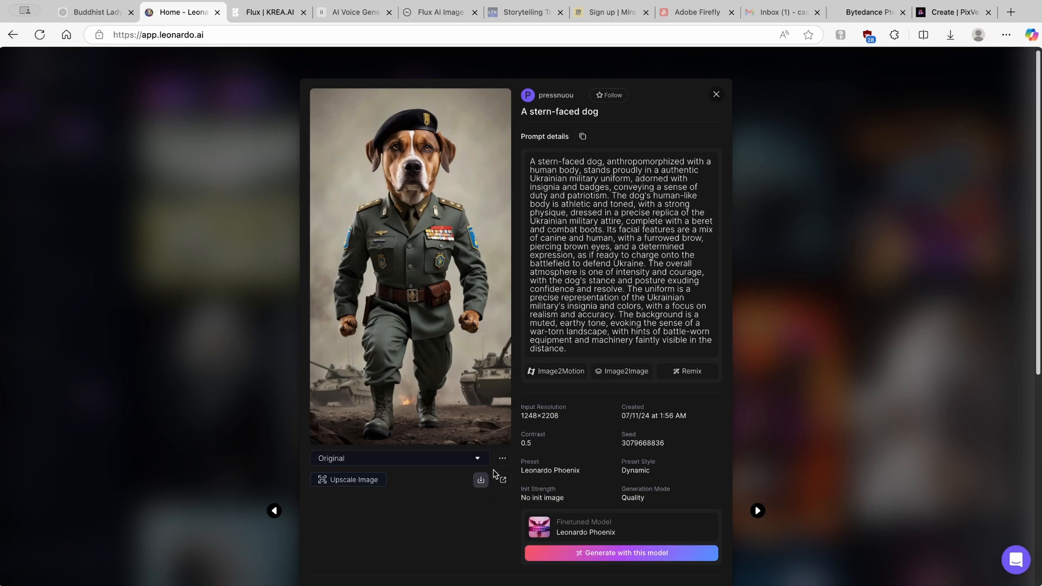
# - Upload the downloaded Leonardo_Phoenix soldier-dog JPEG as PixVerse's source image
pyautogui.click(951, 12)
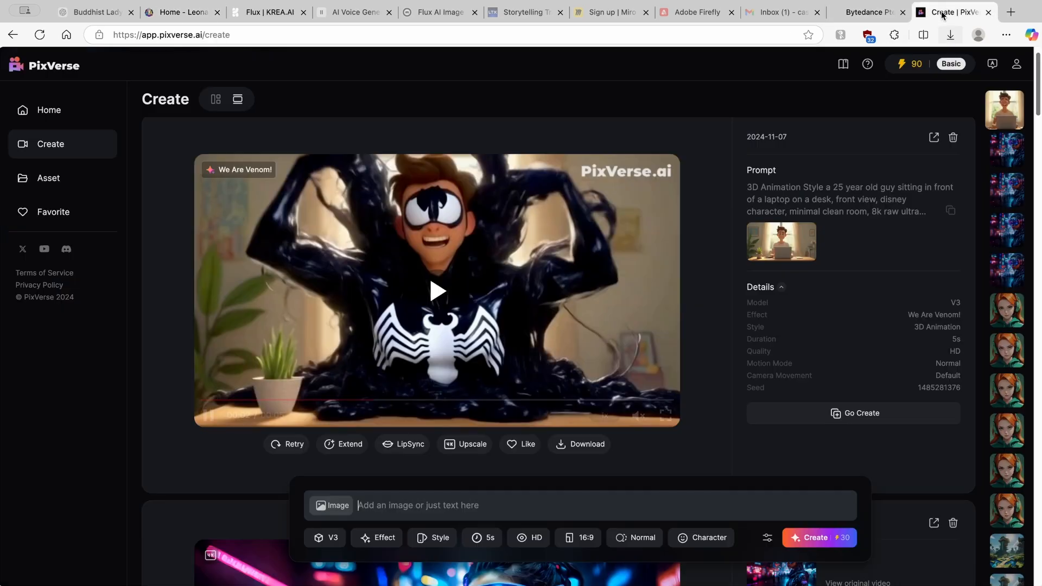
pyautogui.click(438, 291)
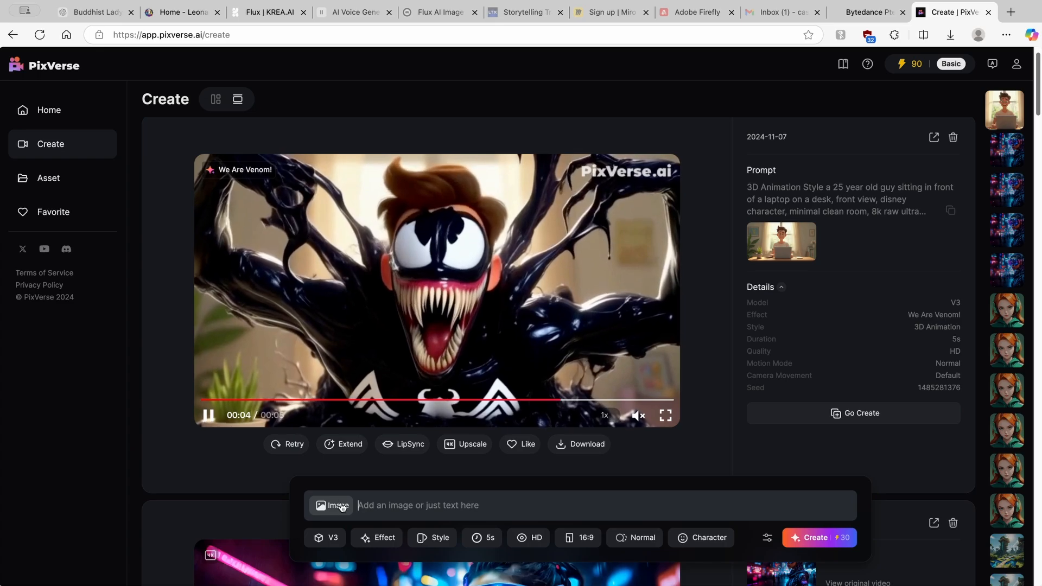
pyautogui.click(331, 505)
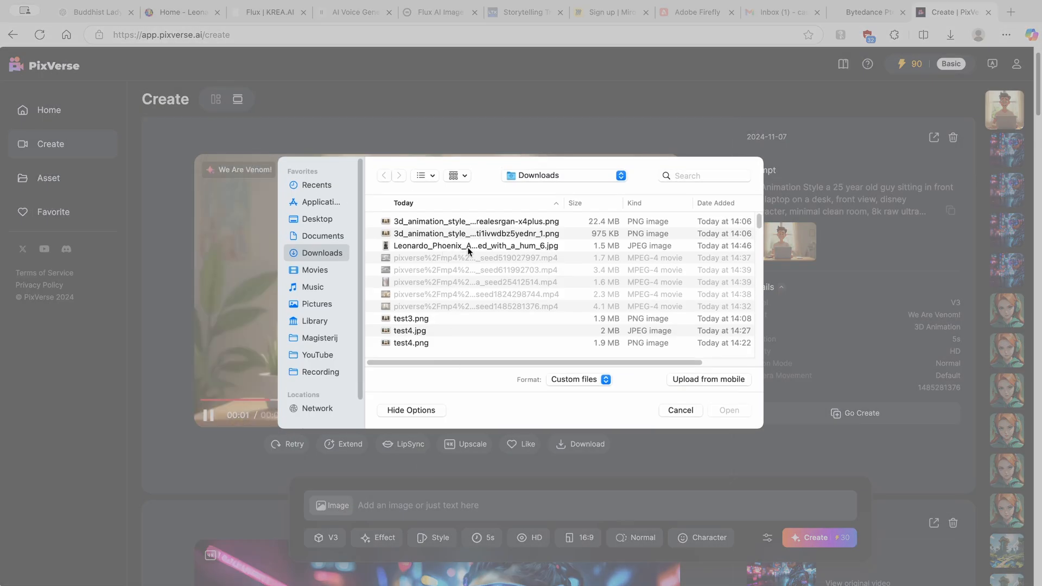
pyautogui.click(473, 245)
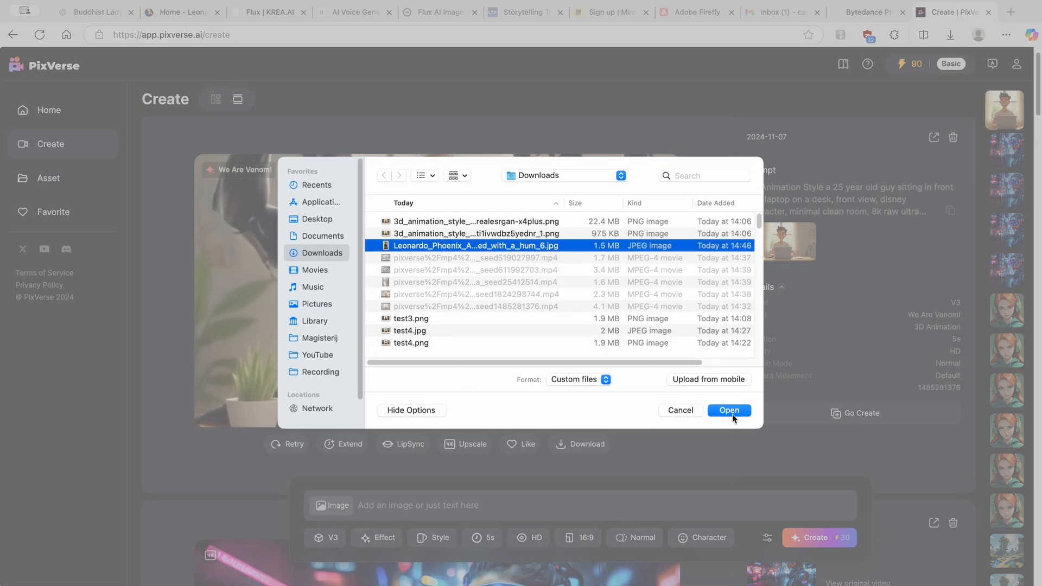
pyautogui.click(729, 410)
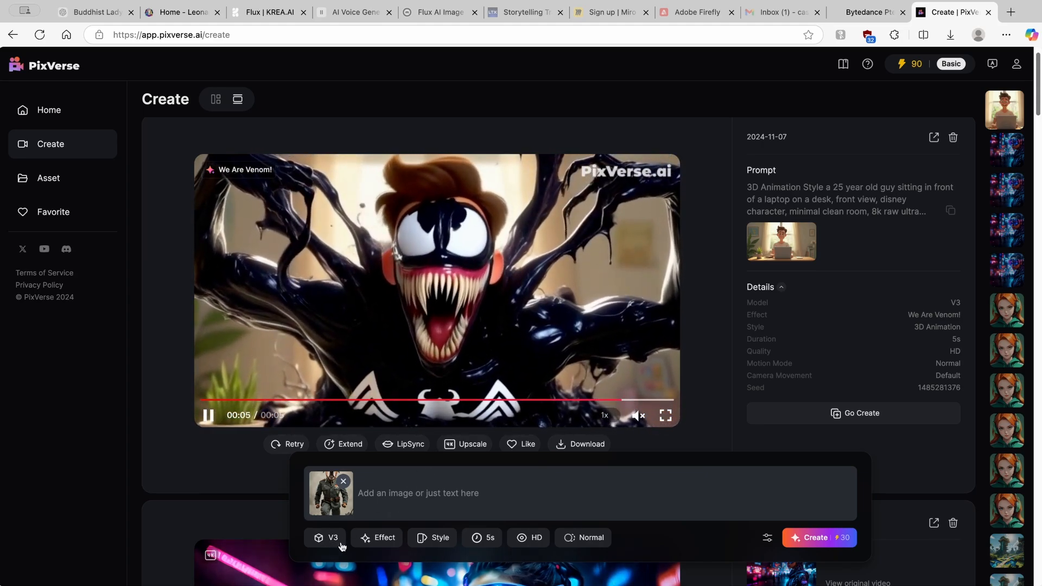
# - Apply the COLORFUL Venom! effect and the 3D Animation style to the new video
pyautogui.click(377, 538)
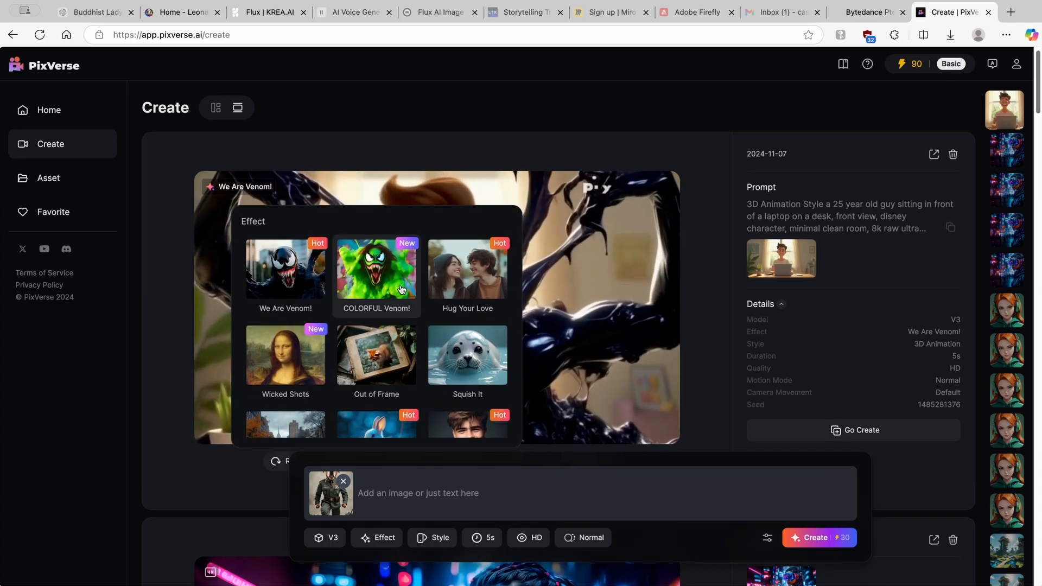
pyautogui.click(376, 270)
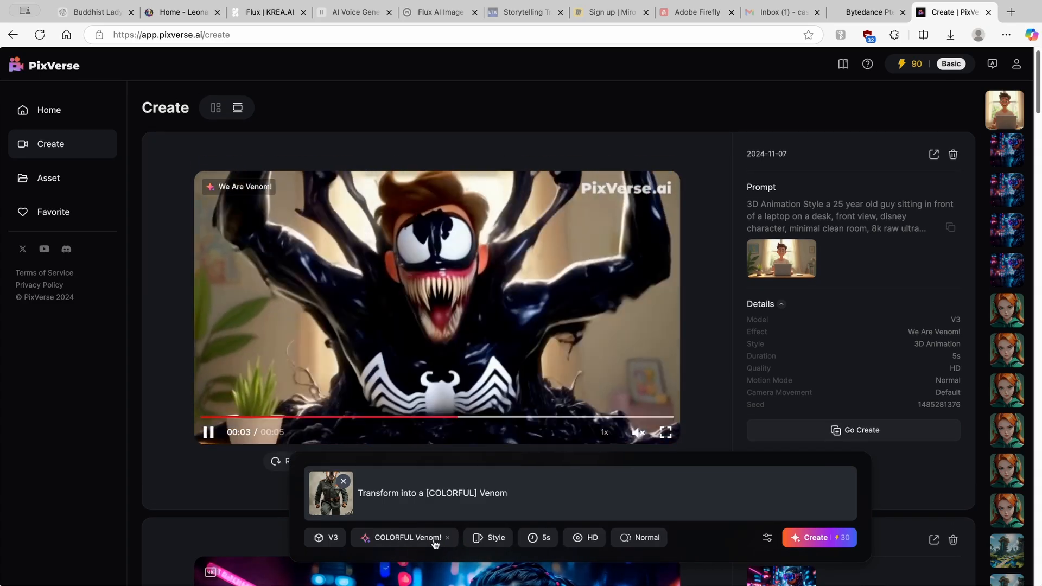
pyautogui.click(488, 538)
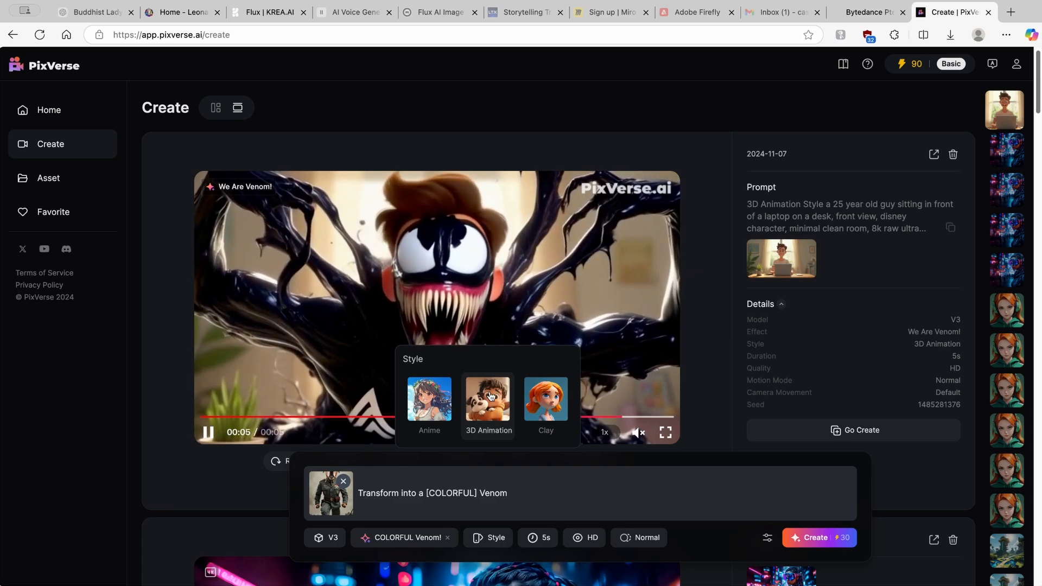
pyautogui.click(488, 399)
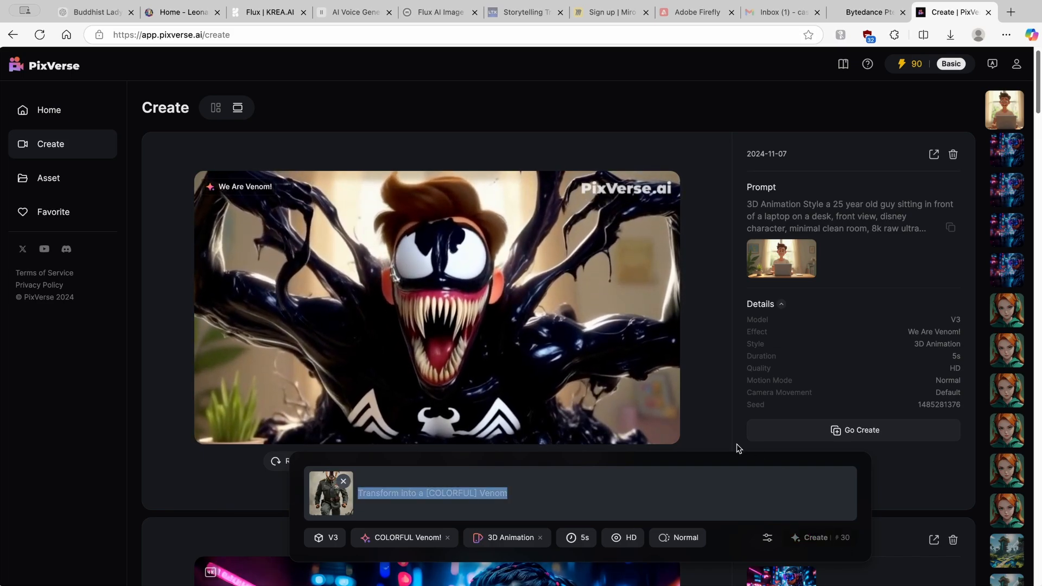
# - Queue the soldier dog COLORFUL Venom! 3D Animation video for generation, spending 30 credits
pyautogui.click(814, 537)
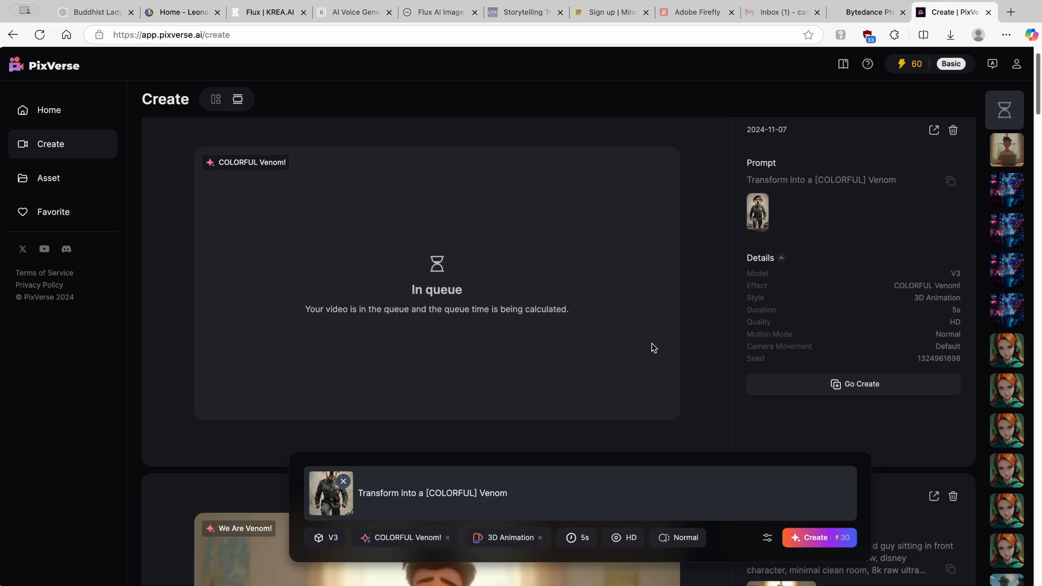
pyautogui.moveTo(622, 344)
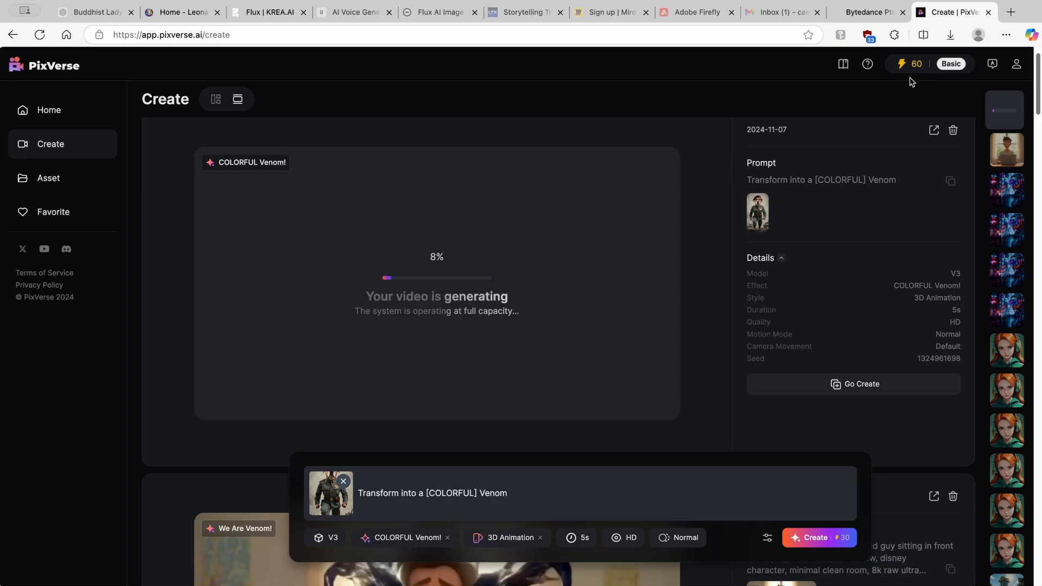
pyautogui.moveTo(759, 73)
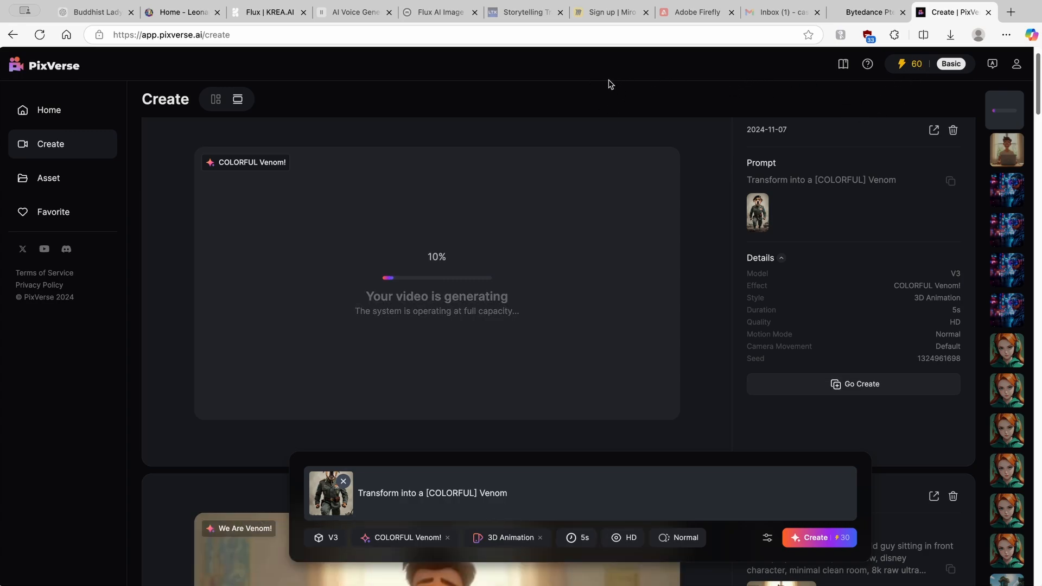
pyautogui.moveTo(599, 80)
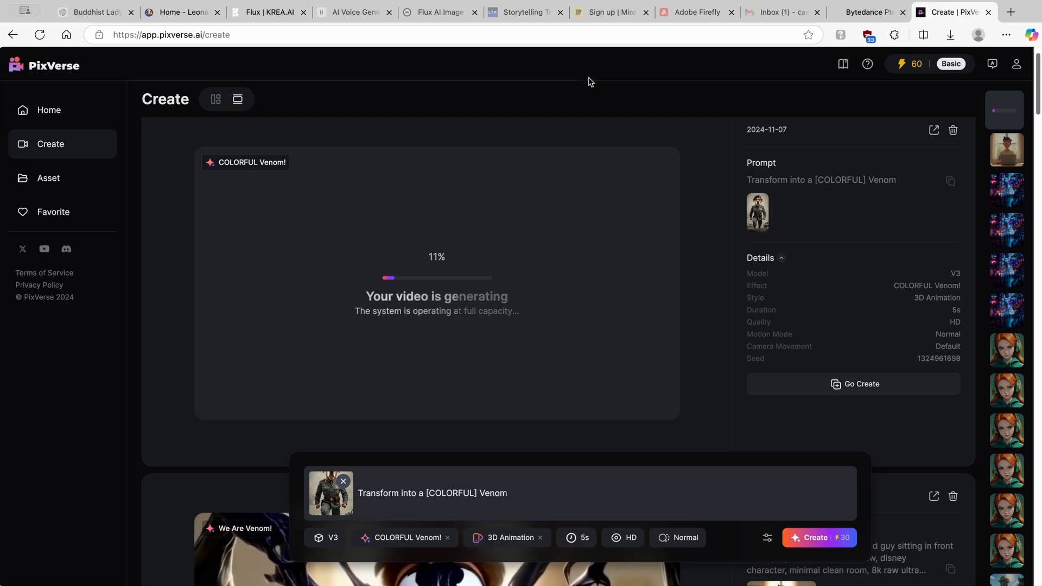
pyautogui.moveTo(584, 95)
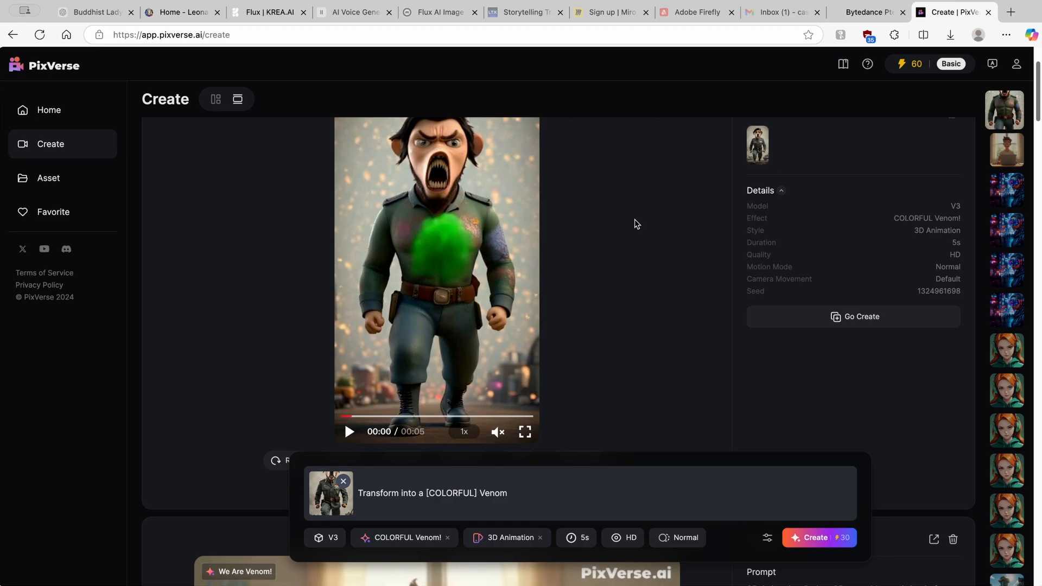
pyautogui.moveTo(581, 198)
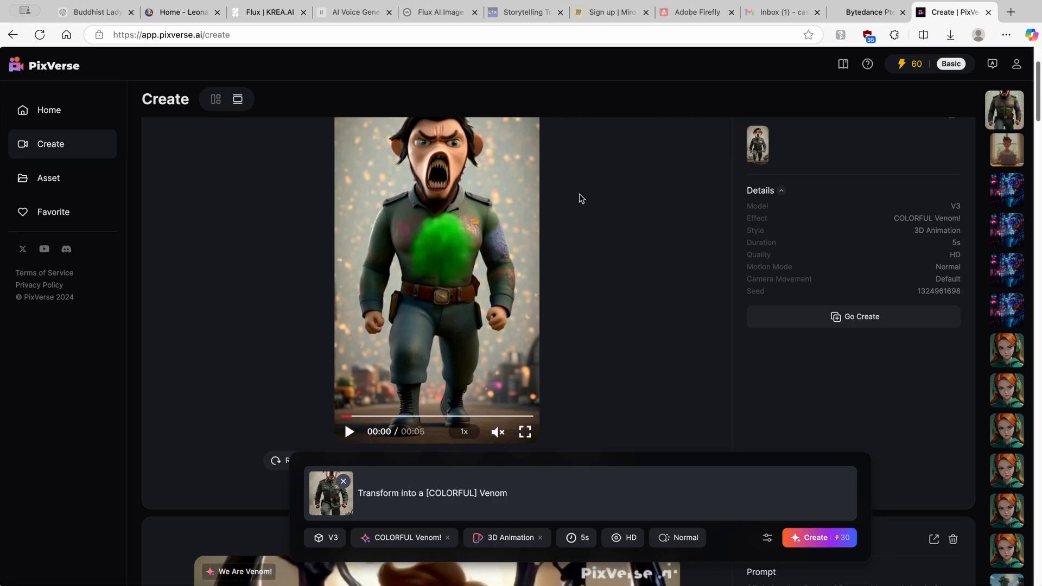
pyautogui.moveTo(514, 241)
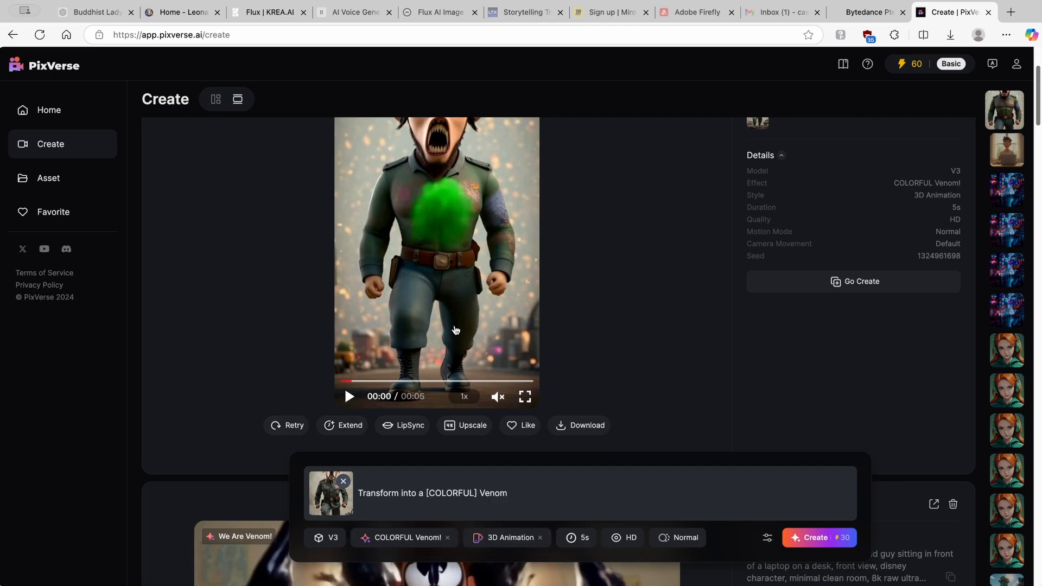
# - Play through the finished video of the soldier dog turning into a green Venom creature
pyautogui.click(349, 396)
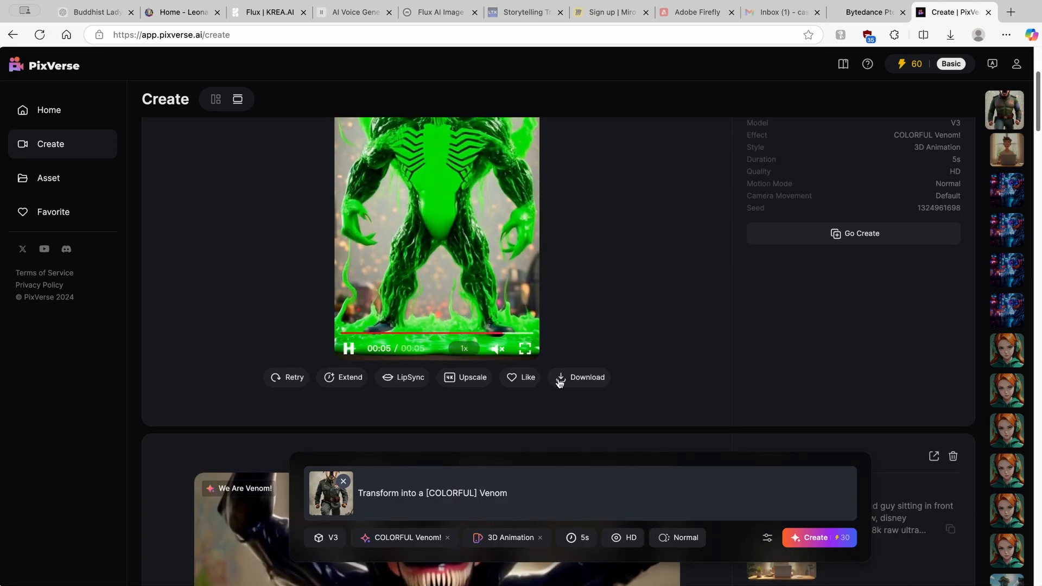
pyautogui.click(349, 348)
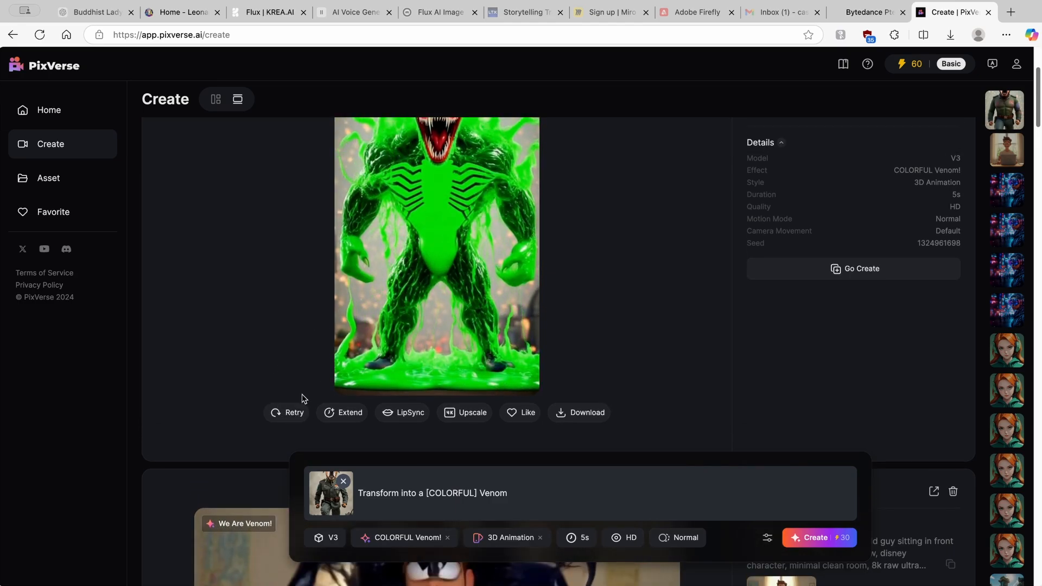
pyautogui.click(436, 254)
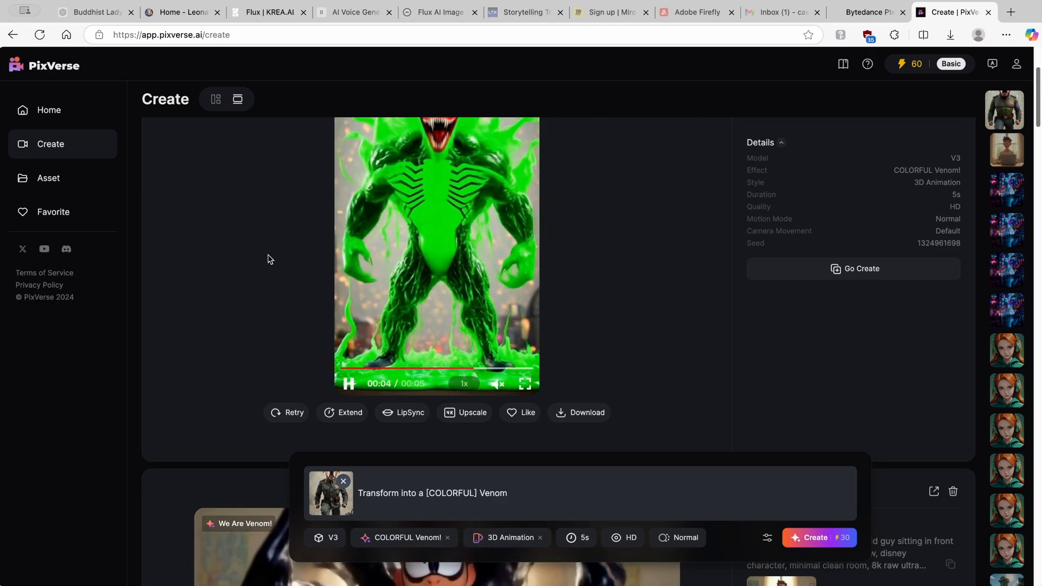
pyautogui.click(349, 384)
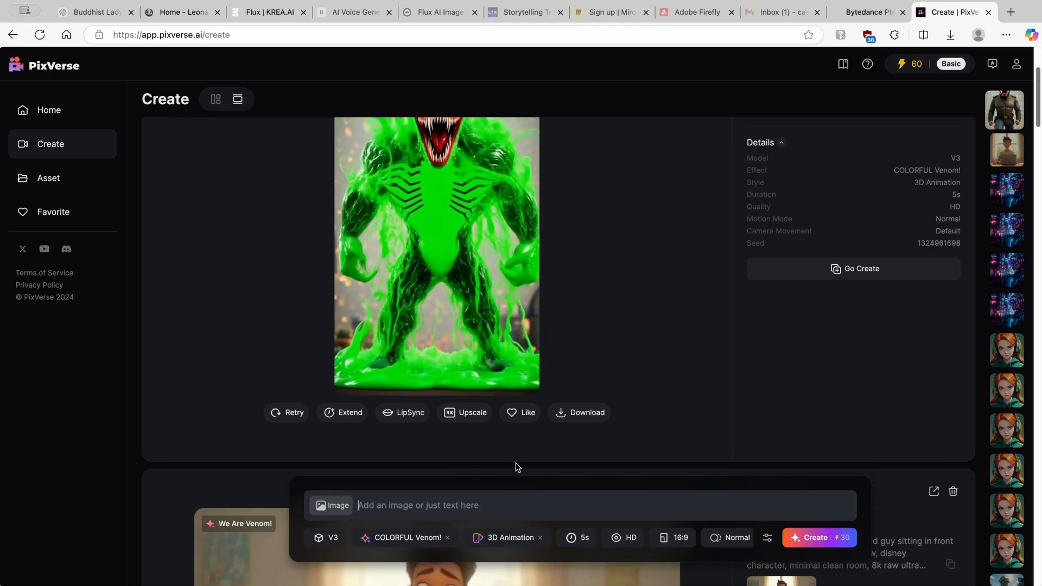
# - In Leonardo.Ai, close the dog image, open the Elysian giant image and copy its prompt
pyautogui.click(182, 12)
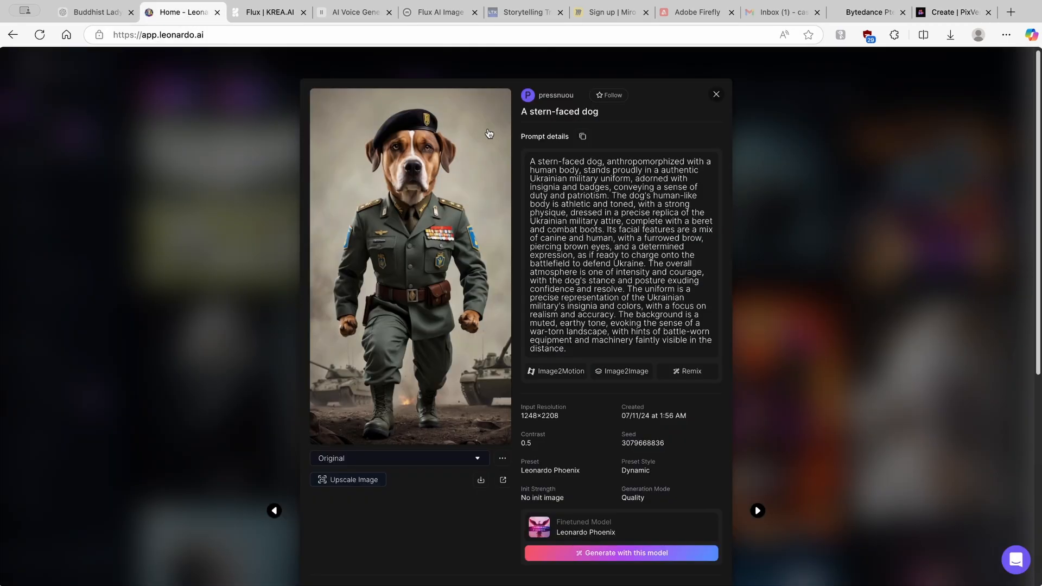
pyautogui.click(716, 93)
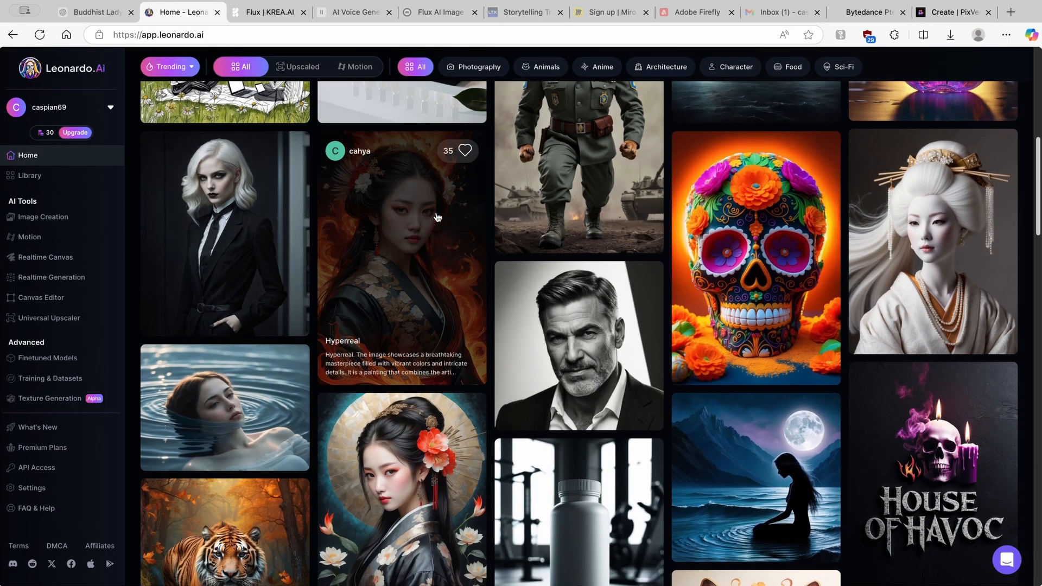
pyautogui.scroll(-3)
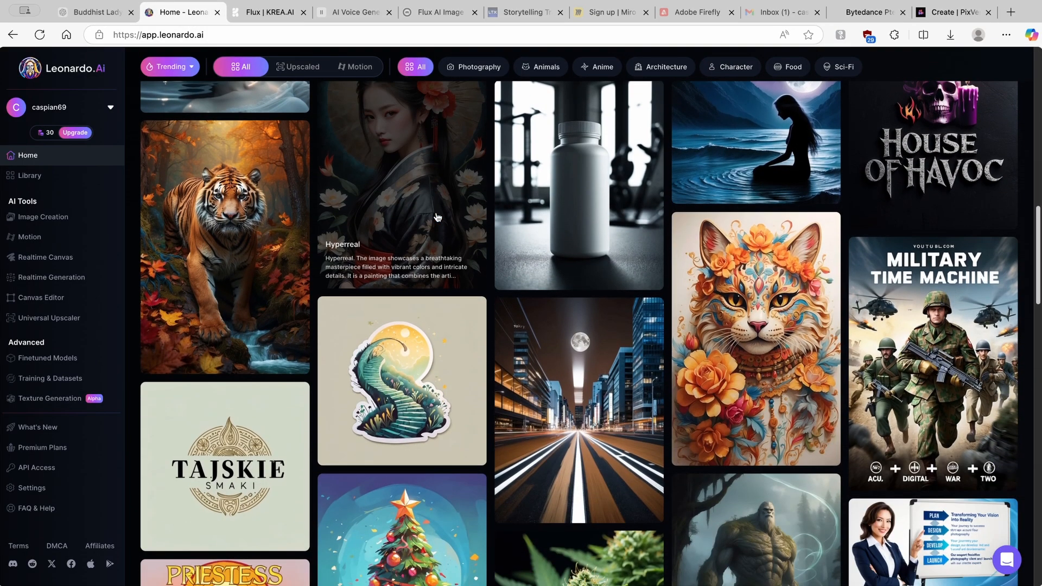
pyautogui.scroll(-3)
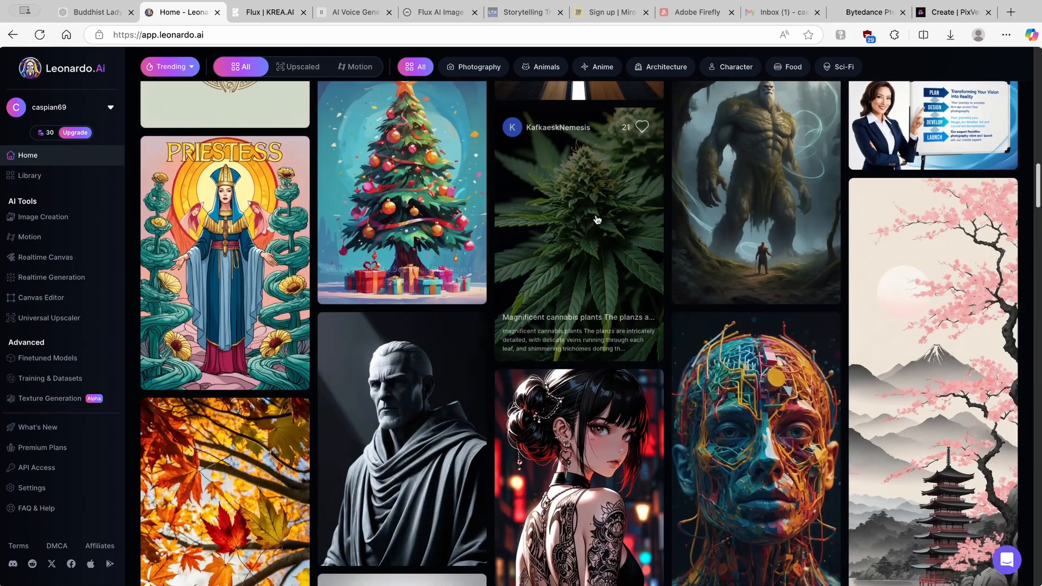
pyautogui.click(755, 196)
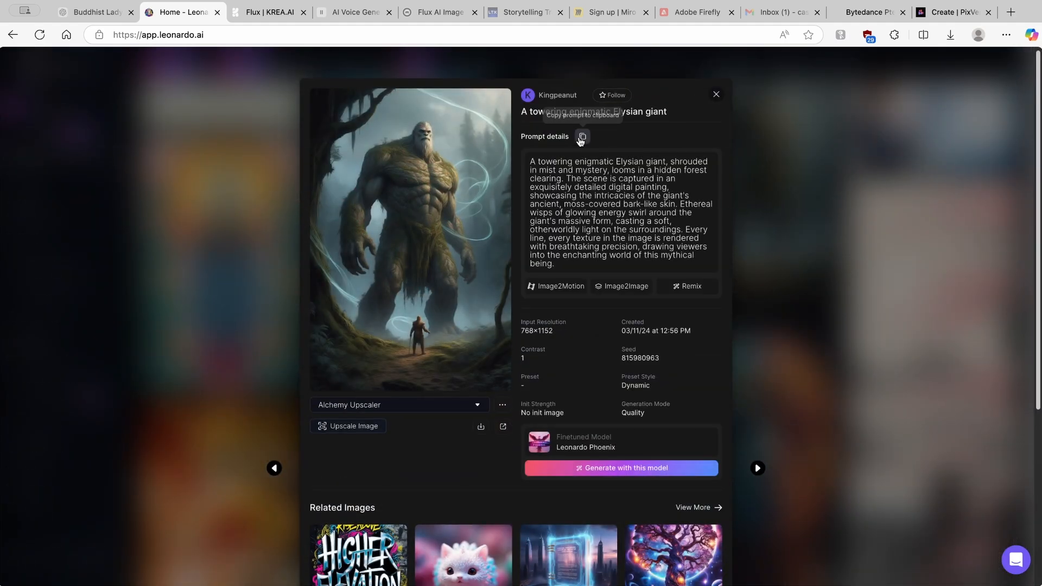
pyautogui.click(951, 12)
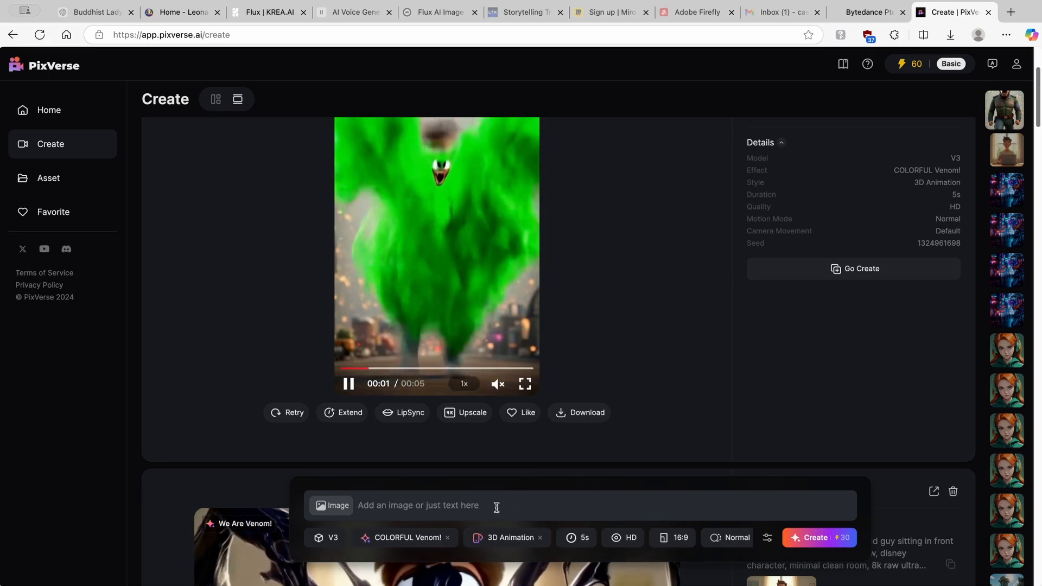
# - Paste the Elysian giant prompt into the prompt box and remove the Out of Frame effect
pyautogui.click(332, 537)
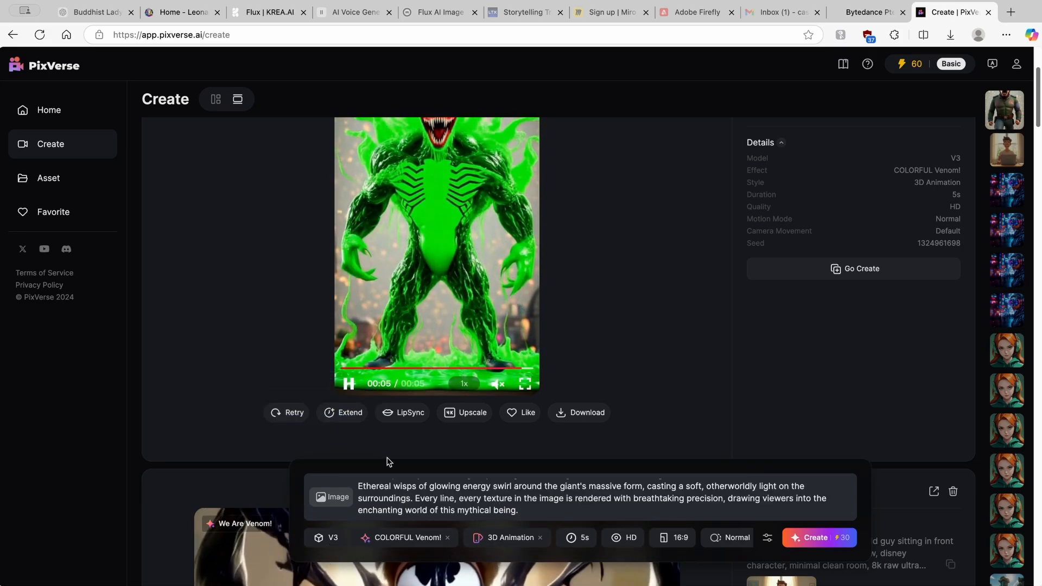
pyautogui.click(394, 379)
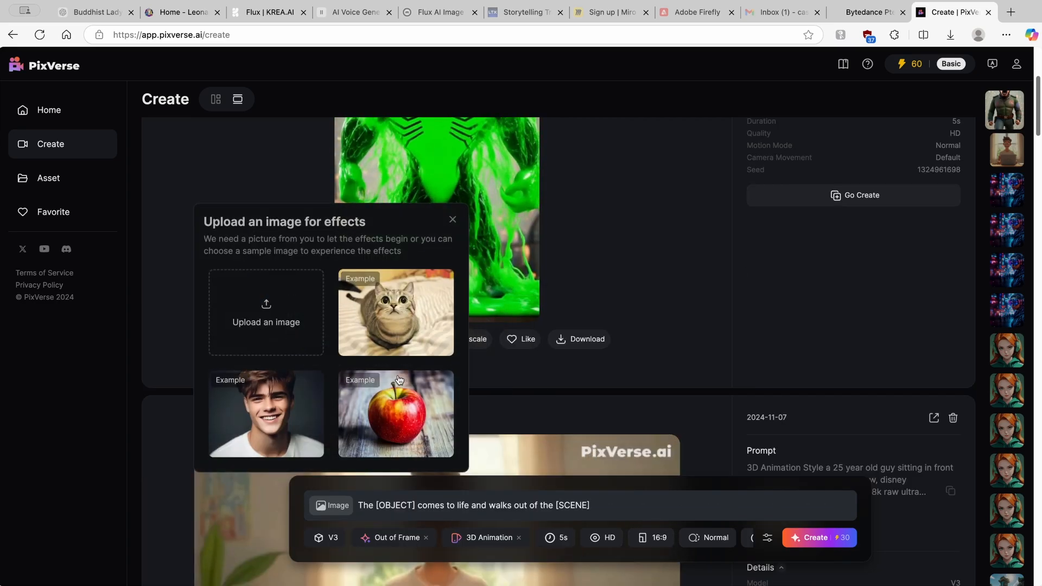
pyautogui.click(453, 220)
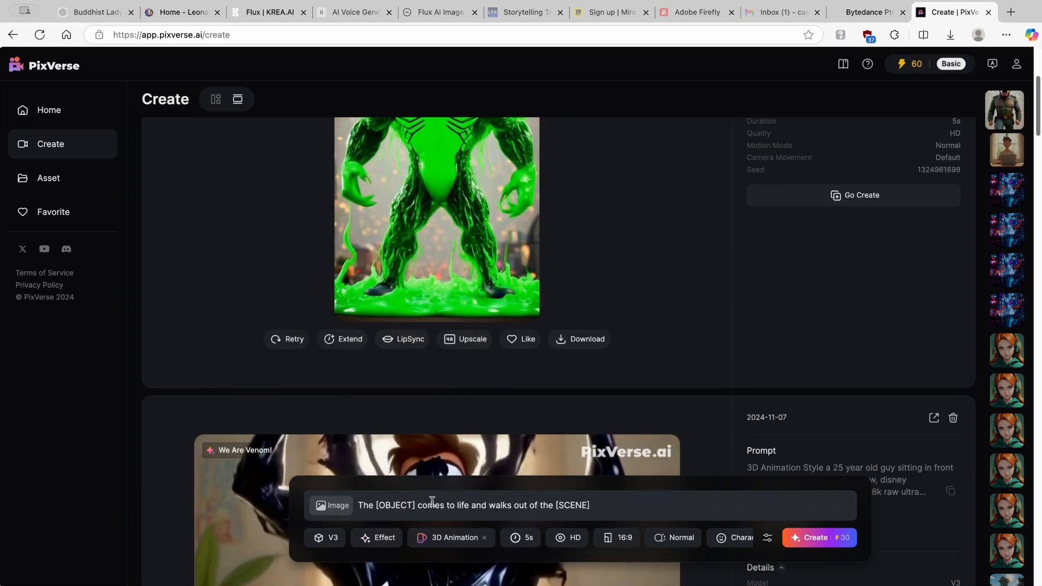
pyautogui.write("Ethereal wisps of glowing energy swirl around the giant's massive form, casting a soft, otherworldly light on the surroundings. Every line, every texture in the image is rendered with breathtaking precision, drawing viewers into the enchanting world of this mythical being.")
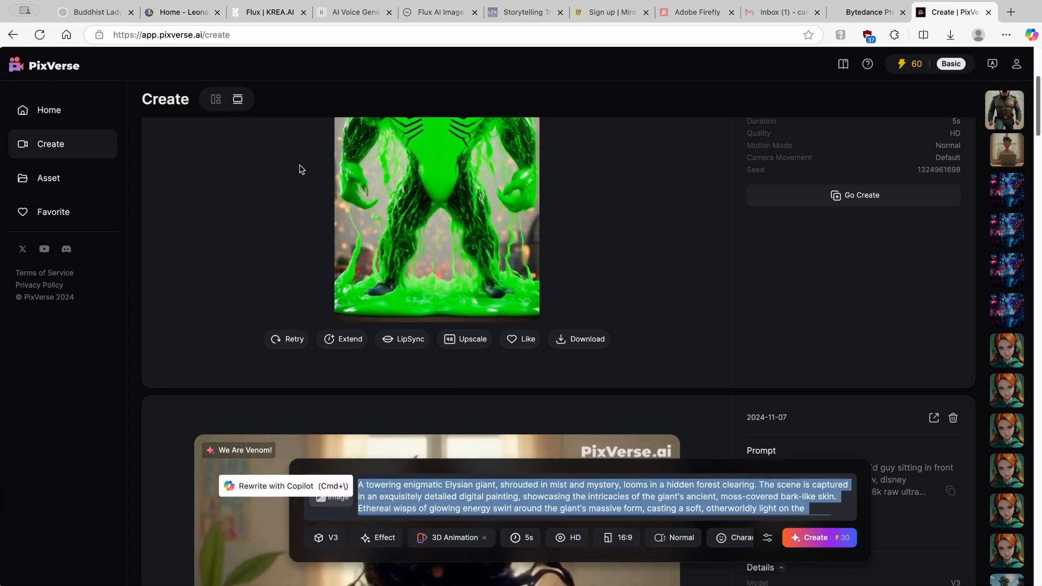
pyautogui.click(182, 12)
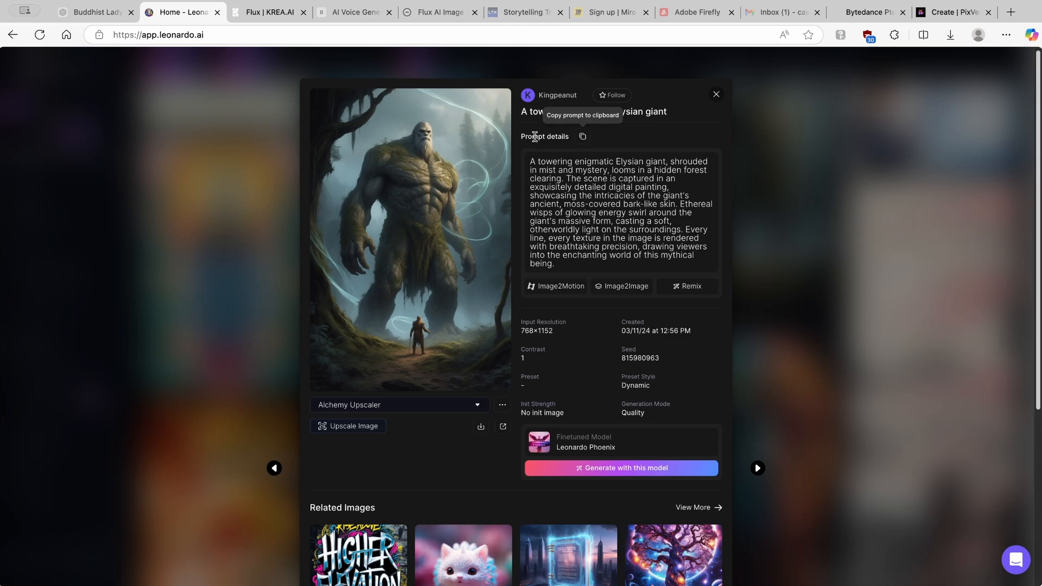
pyautogui.click(950, 12)
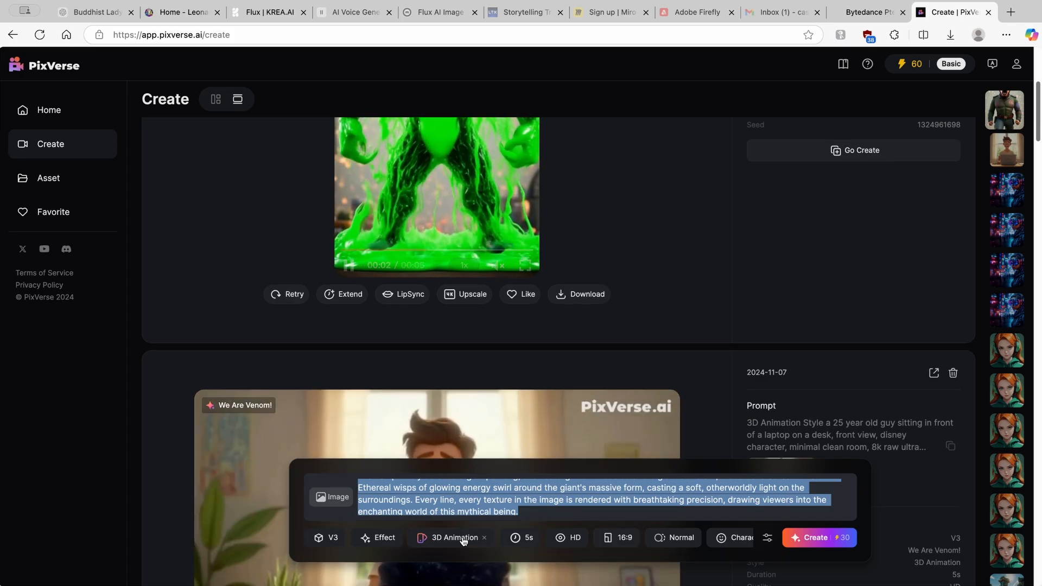
# - Switch the video style from 3D Animation to Anime
pyautogui.click(448, 538)
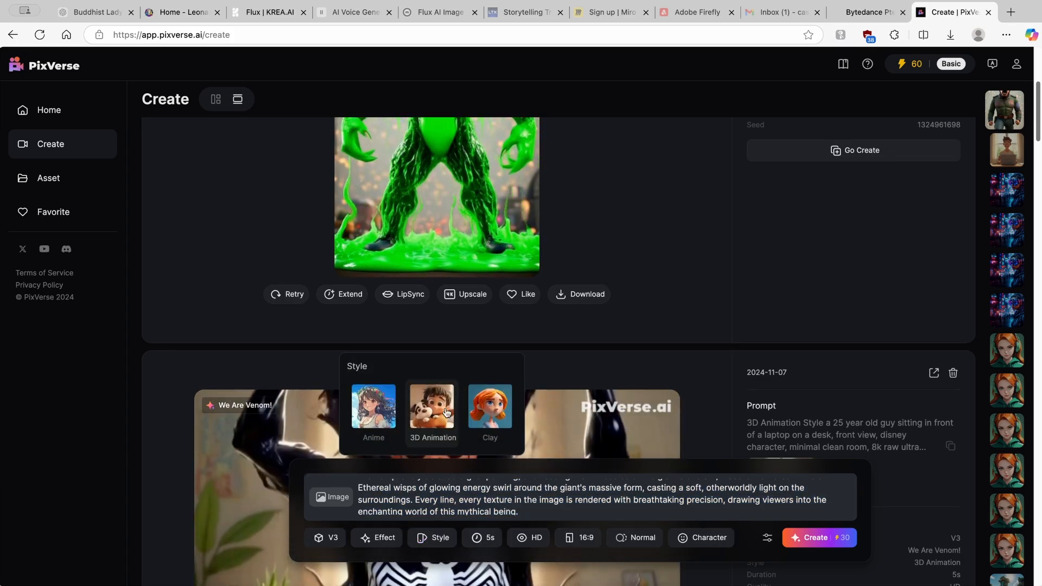
pyautogui.click(373, 406)
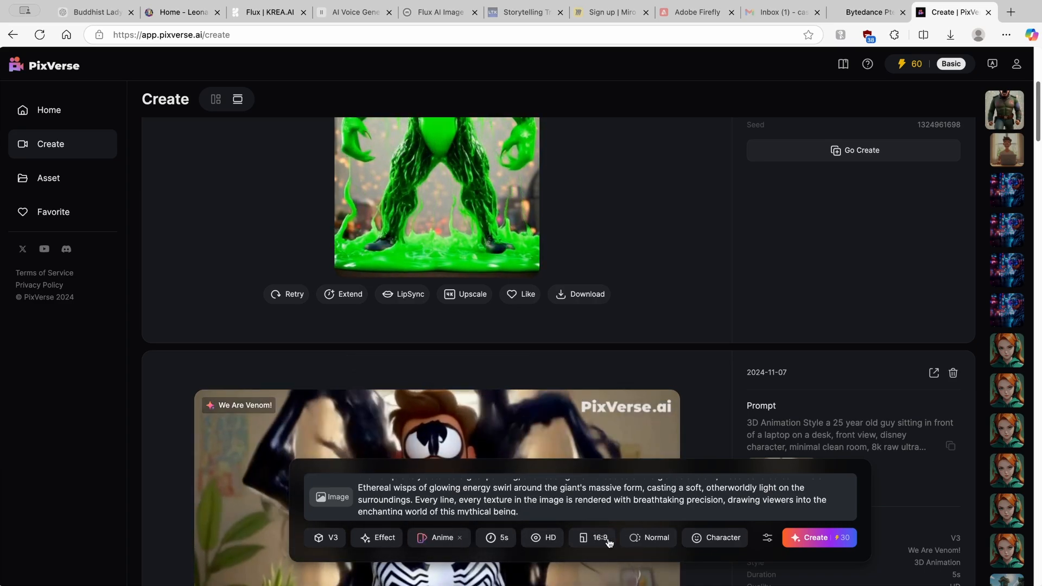
pyautogui.click(596, 537)
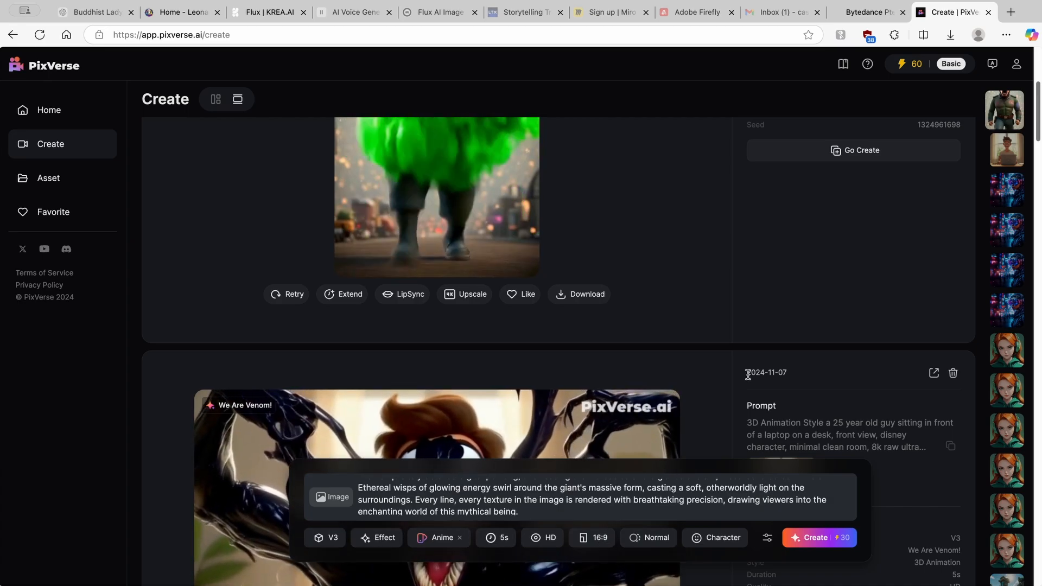
# - Generate the Anime forest giant video, play and pause it, and check the Duration options
pyautogui.click(816, 537)
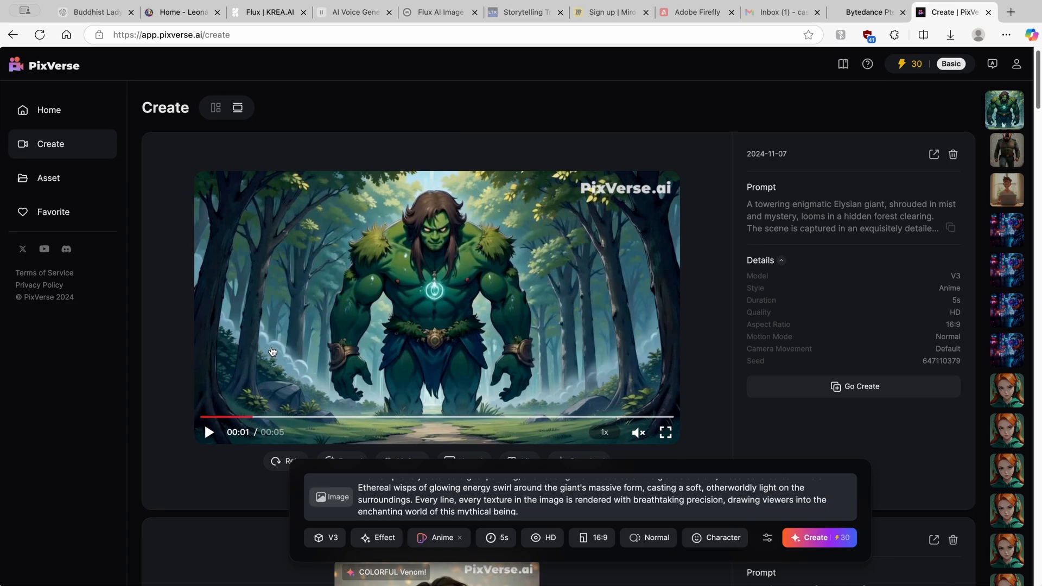
pyautogui.click(209, 433)
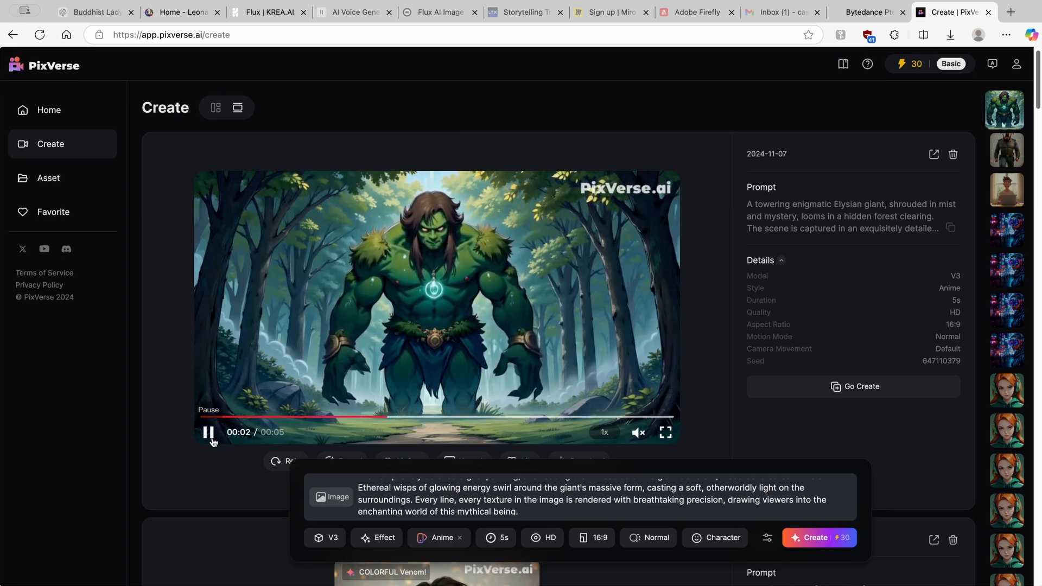
pyautogui.click(209, 433)
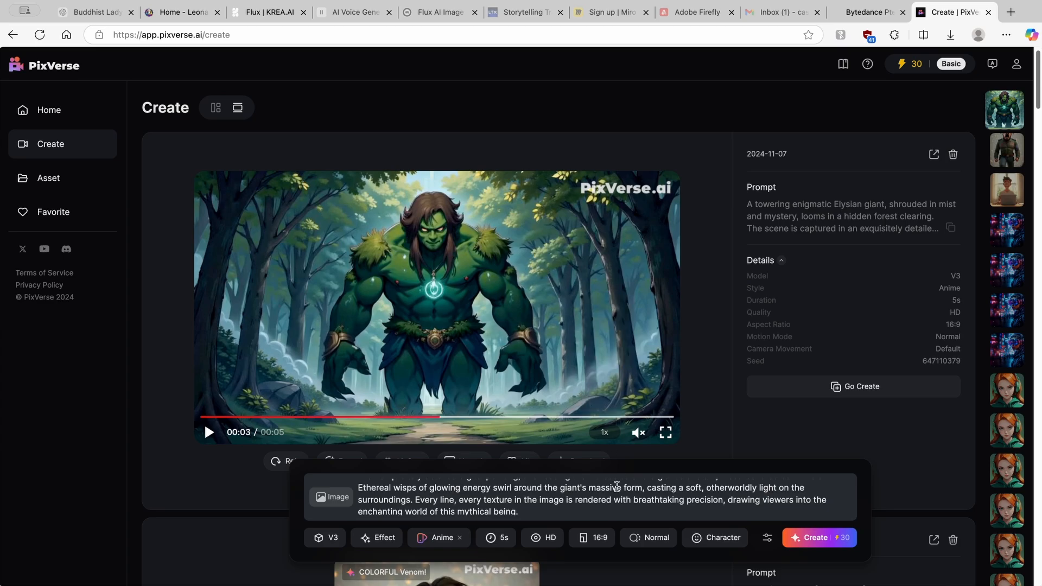
pyautogui.click(496, 538)
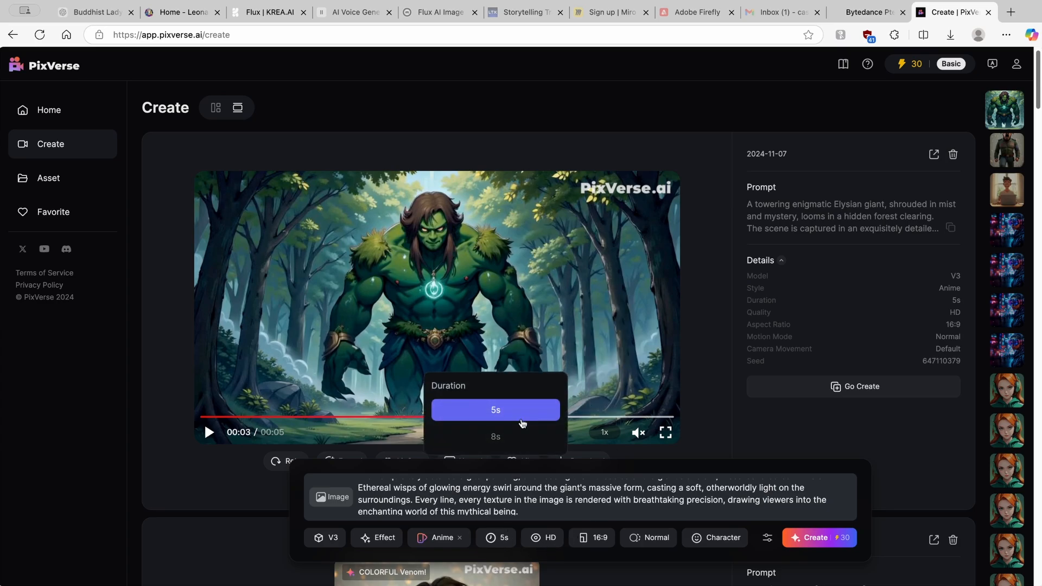
pyautogui.moveTo(725, 480)
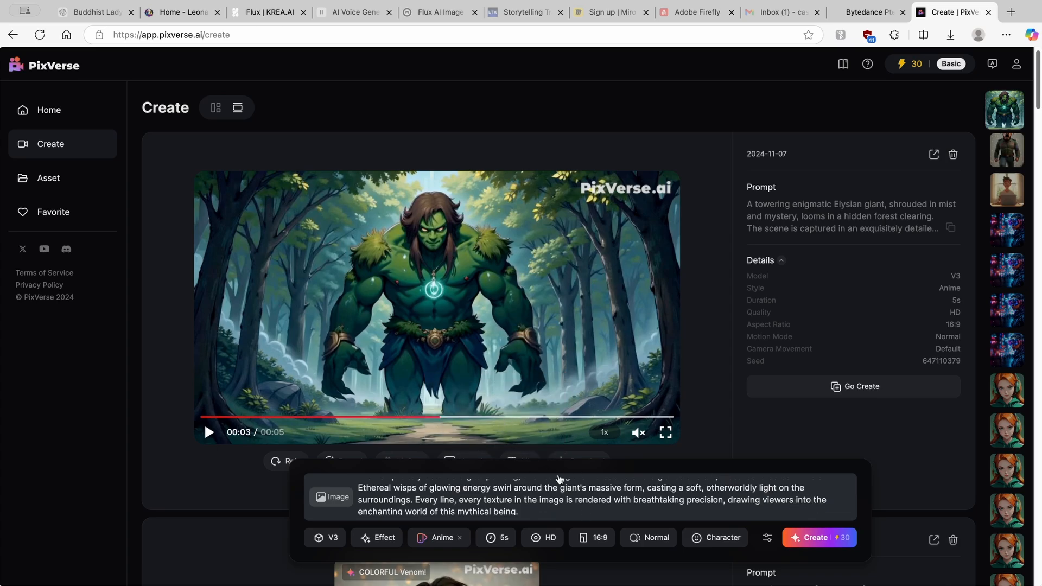
pyautogui.moveTo(758, 494)
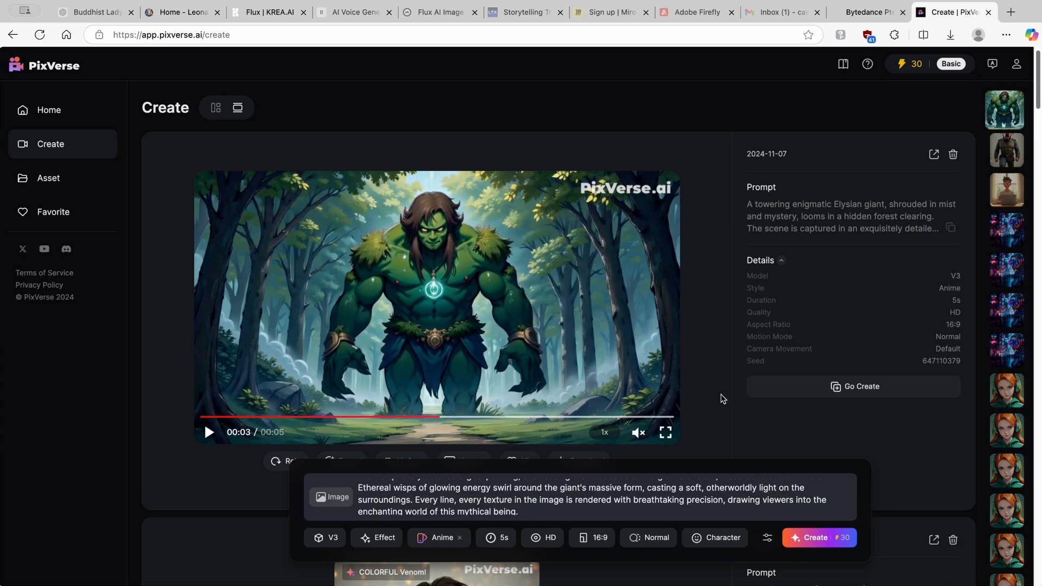
pyautogui.moveTo(693, 355)
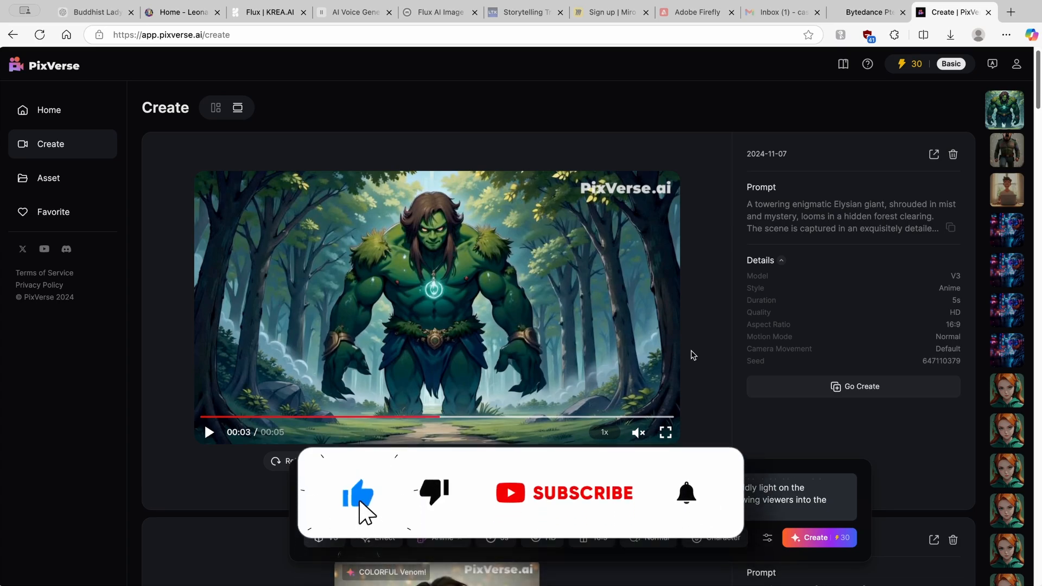
pyautogui.click(582, 493)
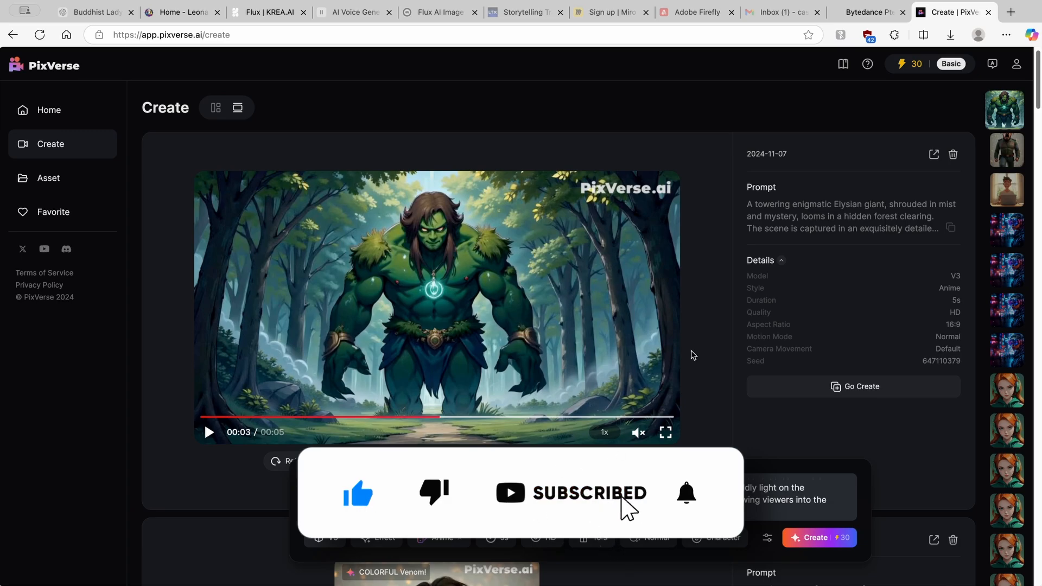
pyautogui.click(686, 492)
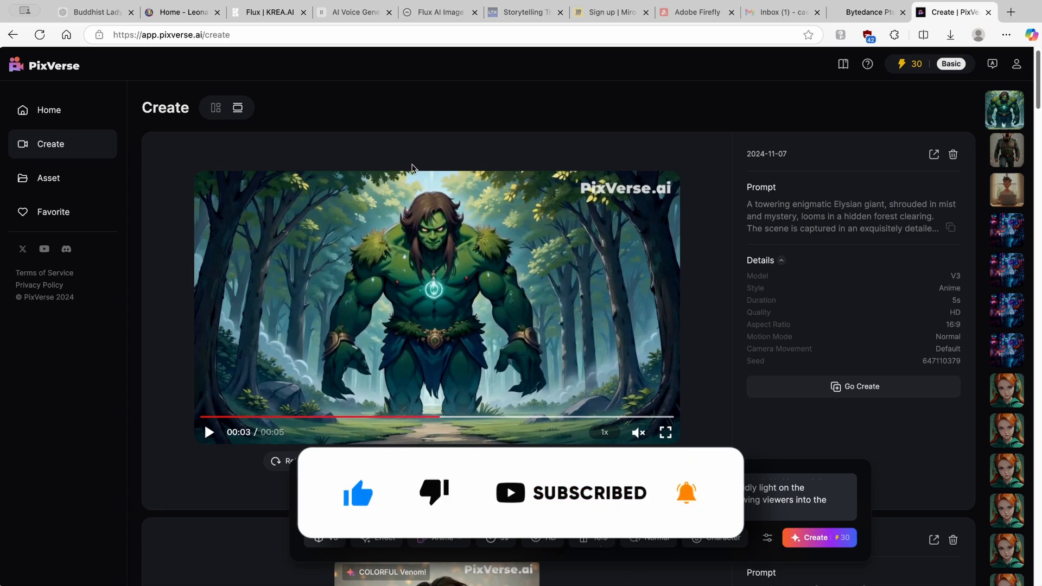